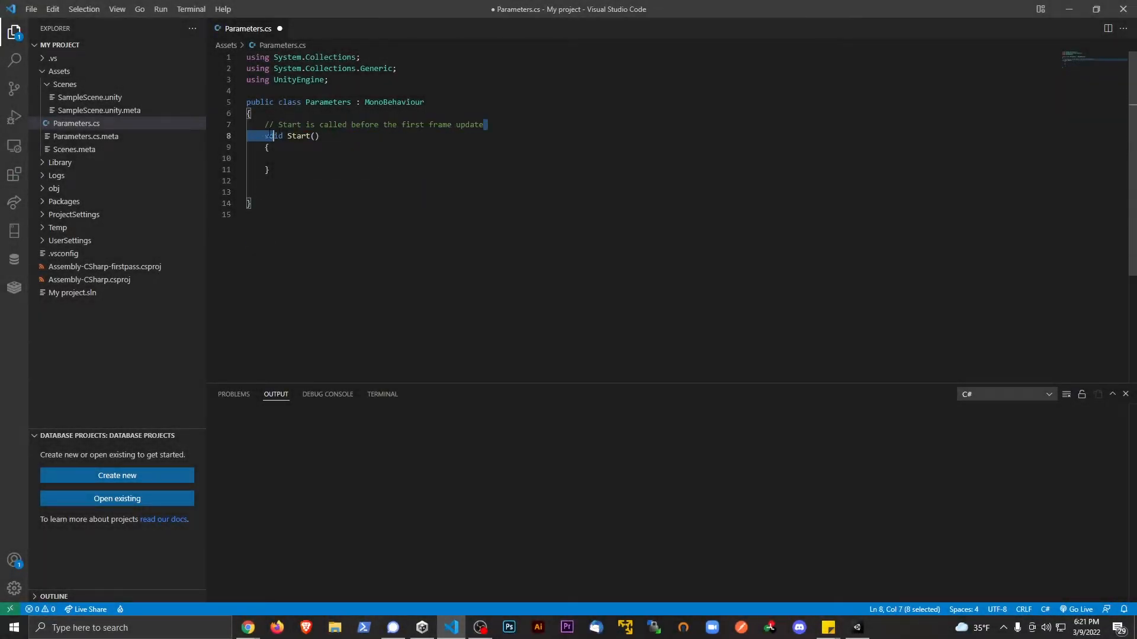
# Remove the comment and default Start method from Parameters.cs, then let Unity reload scripts.
pyautogui.press('Backspace')
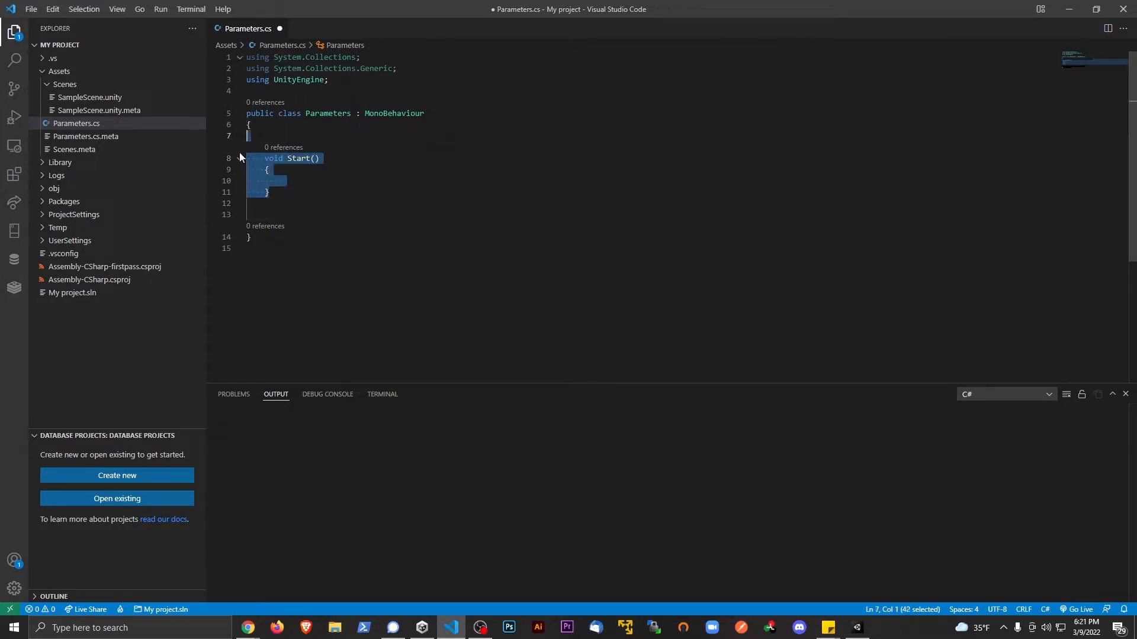
pyautogui.press('Delete')
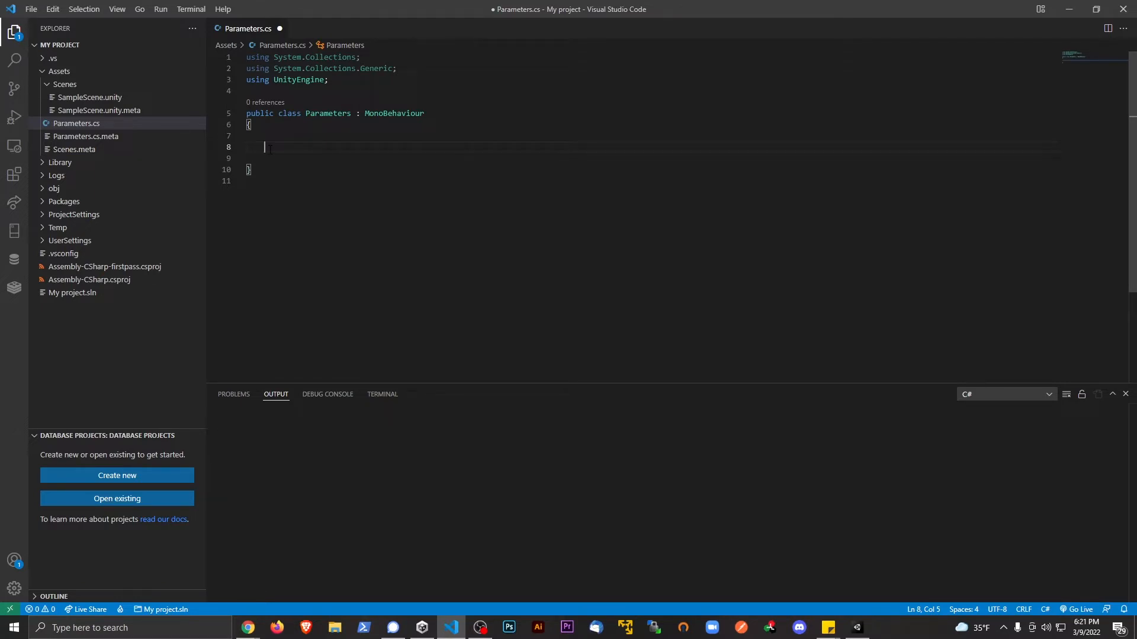
pyautogui.click(856, 628)
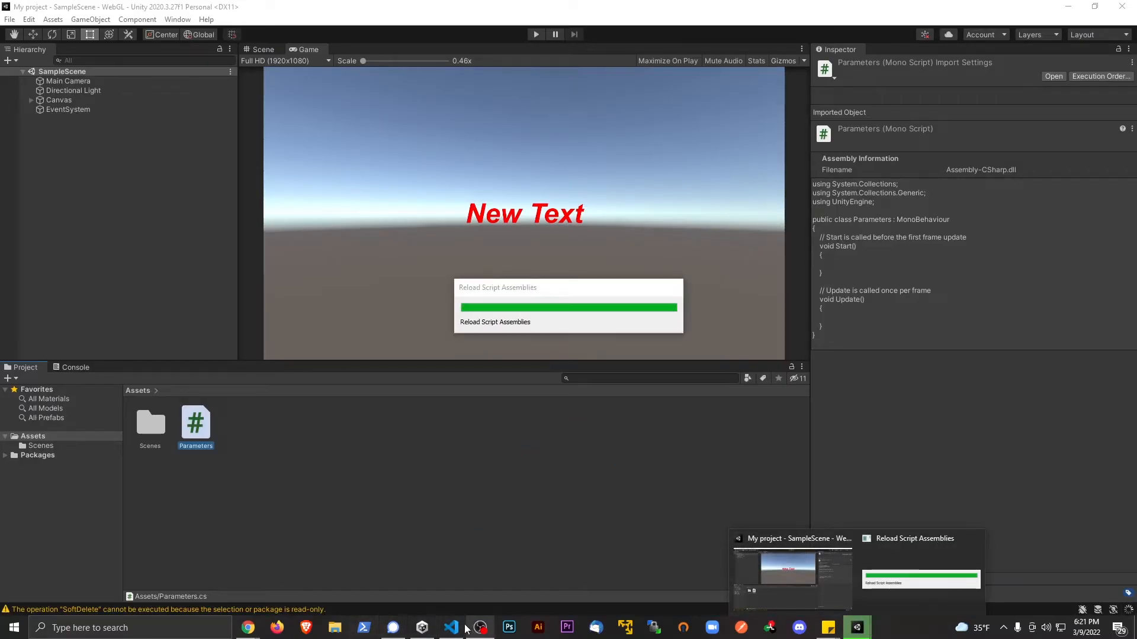
# Return from Unity to Parameters.cs in the code editor.
pyautogui.click(450, 628)
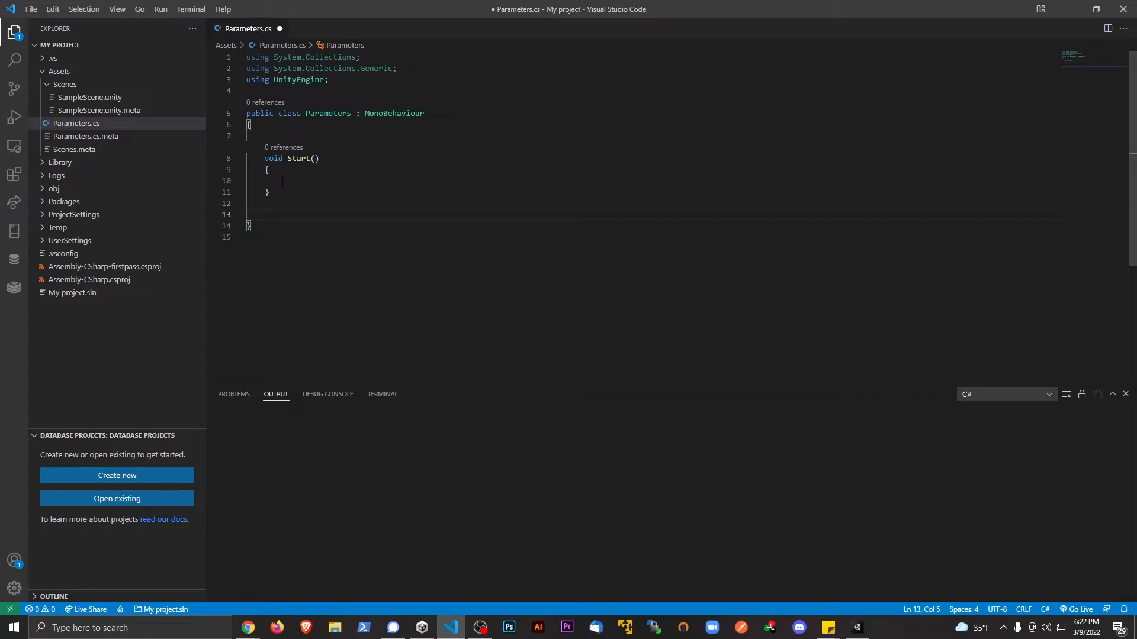
# Add public void Testing() with Debug.Log("Hello World"), call Testing(); from Start, save and switch to Unity.
pyautogui.write('public void Testing(){')
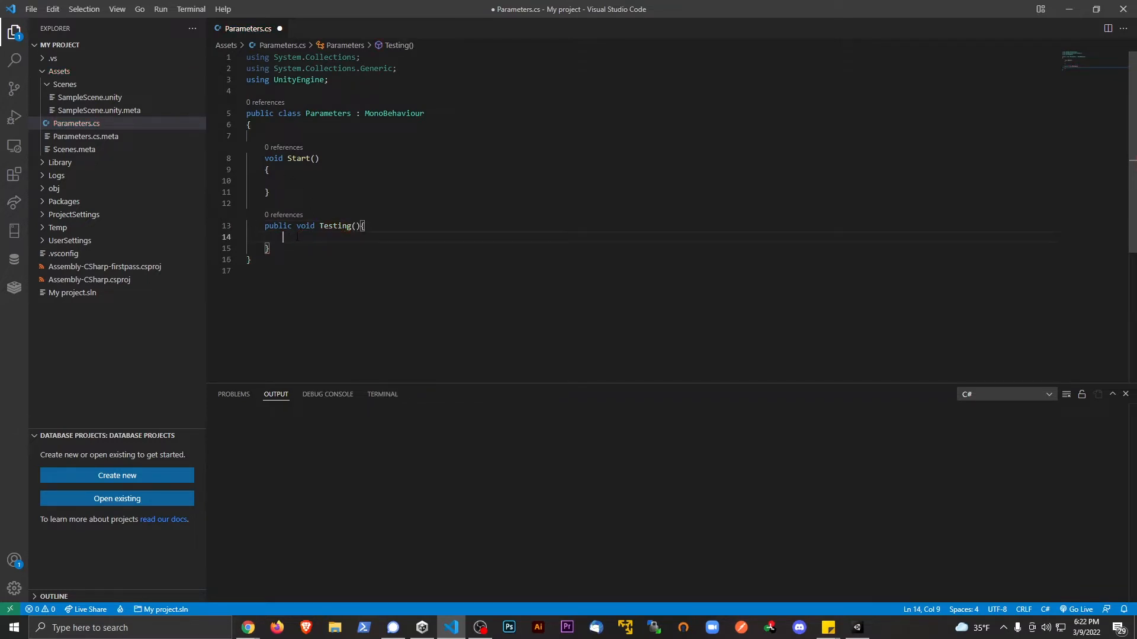
pyautogui.write('Debug.Log("Hello World");')
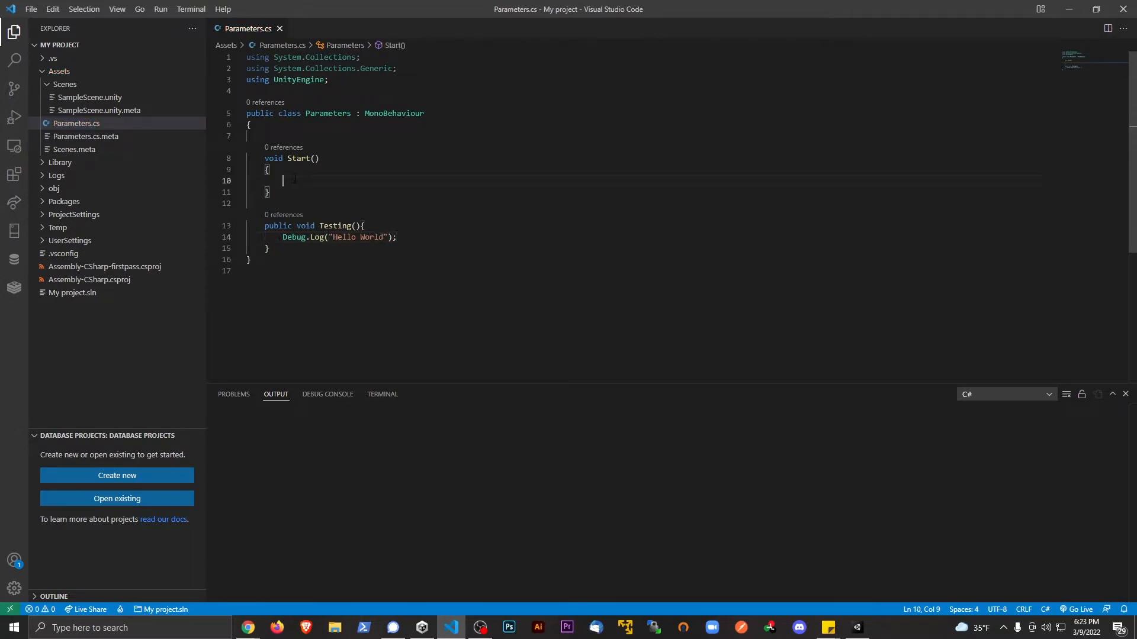
pyautogui.write('Testing();')
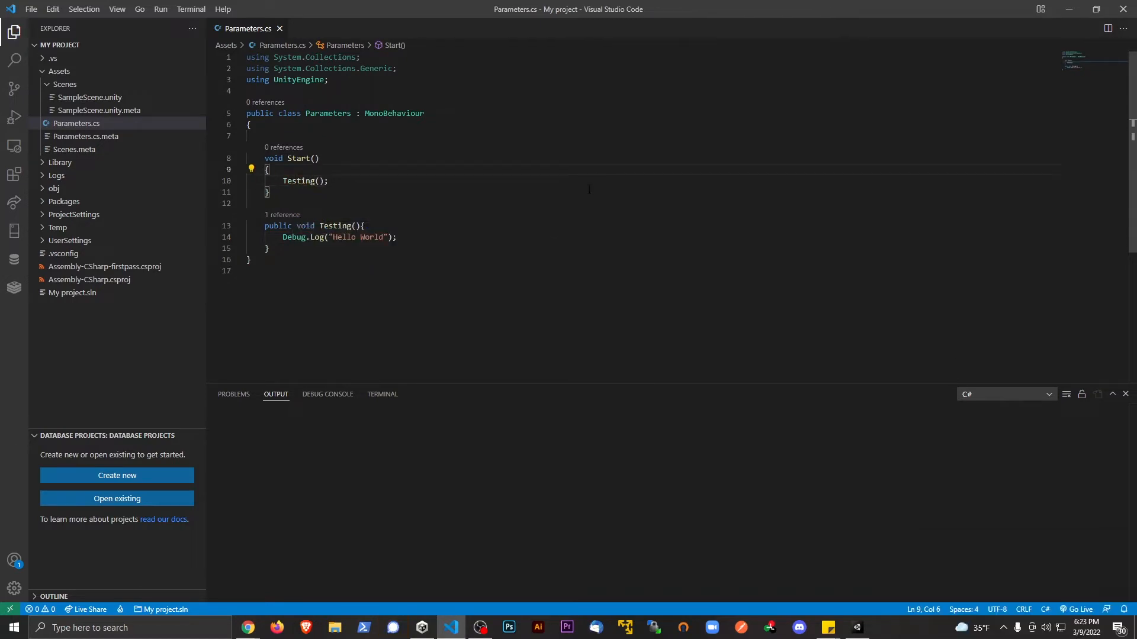
pyautogui.click(855, 627)
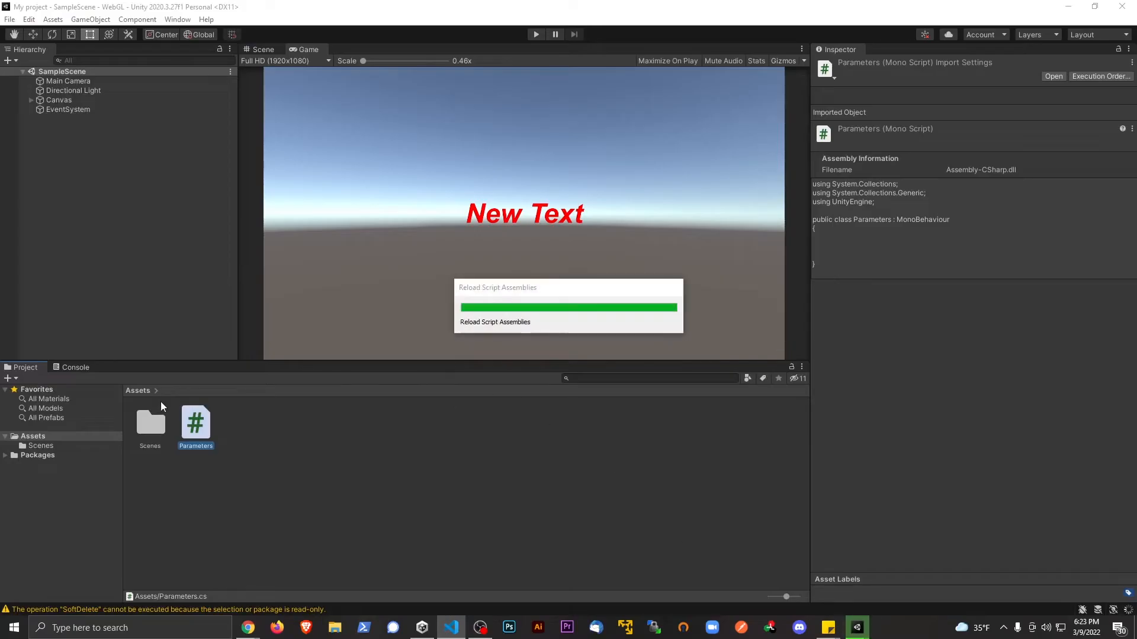
pyautogui.moveTo(123, 357)
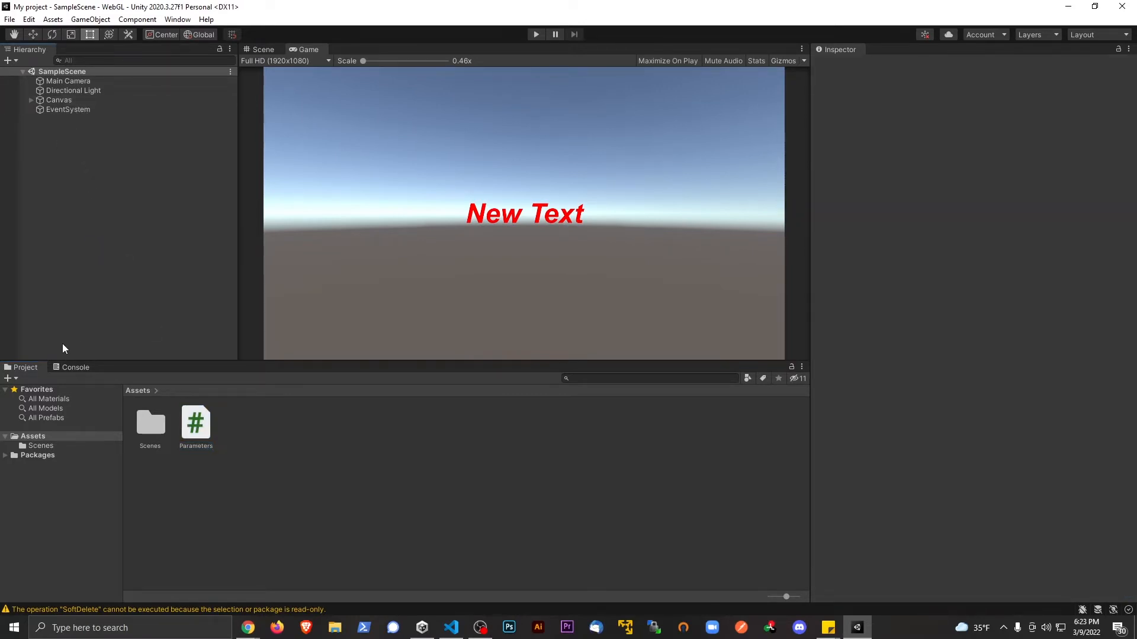
# Clear the Unity console, run the scene to see "Hello World" logged, and return to the editor.
pyautogui.click(74, 367)
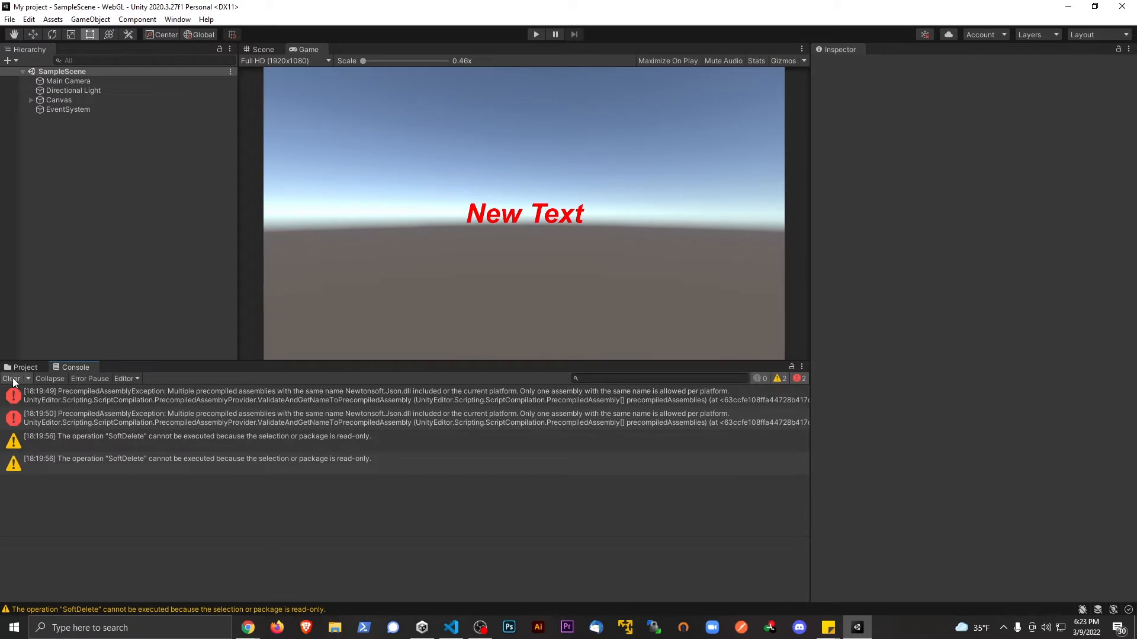
pyautogui.click(9, 379)
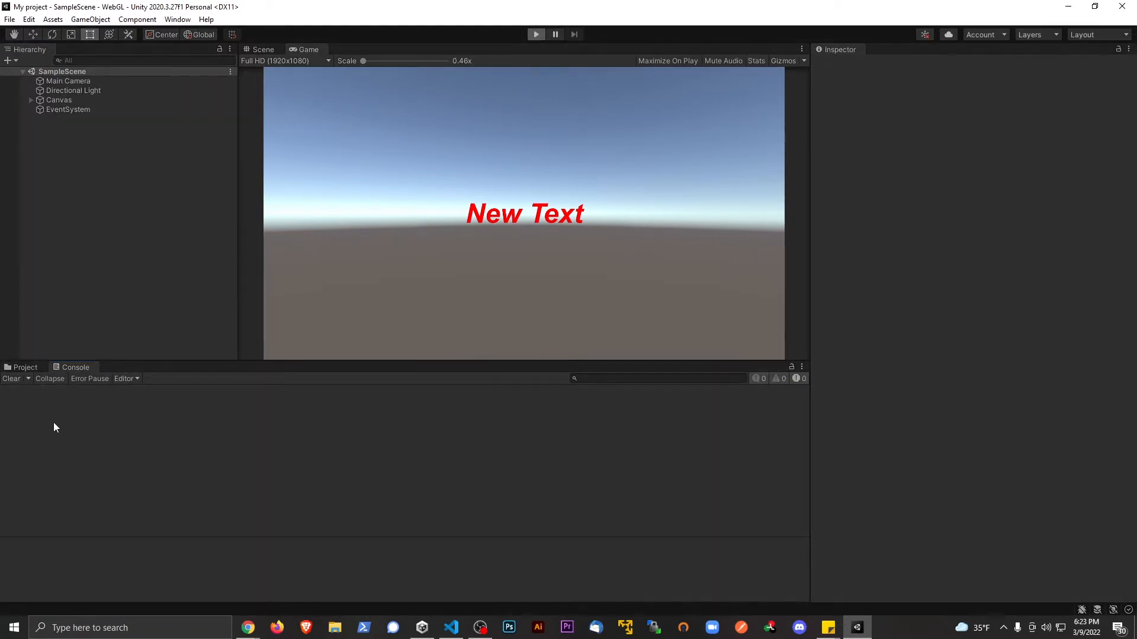
pyautogui.click(535, 35)
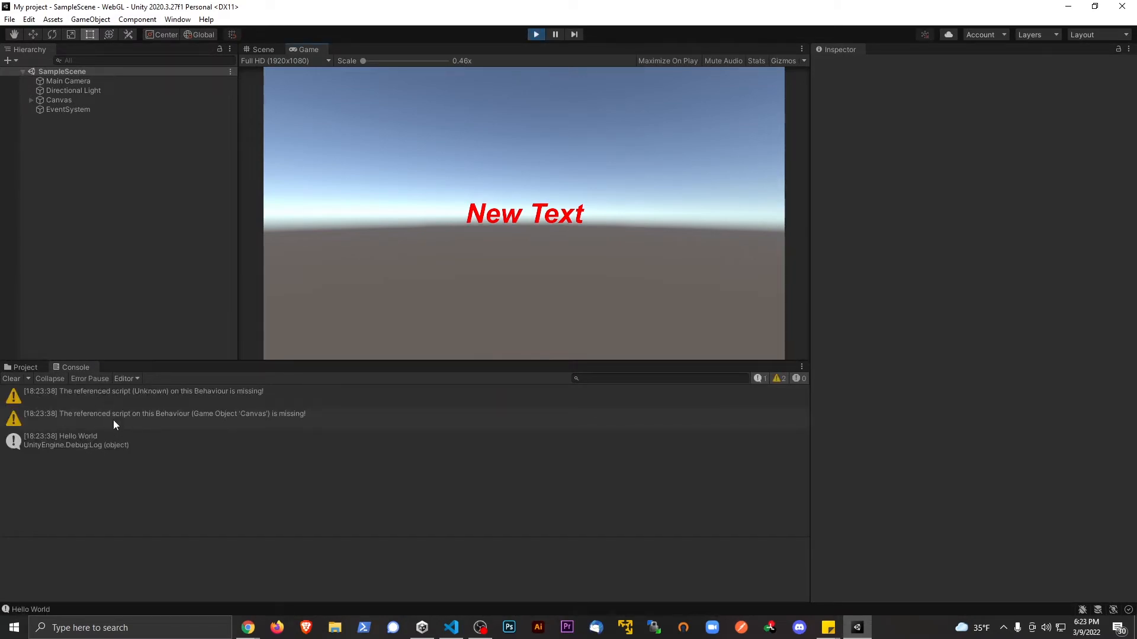
pyautogui.moveTo(363, 282)
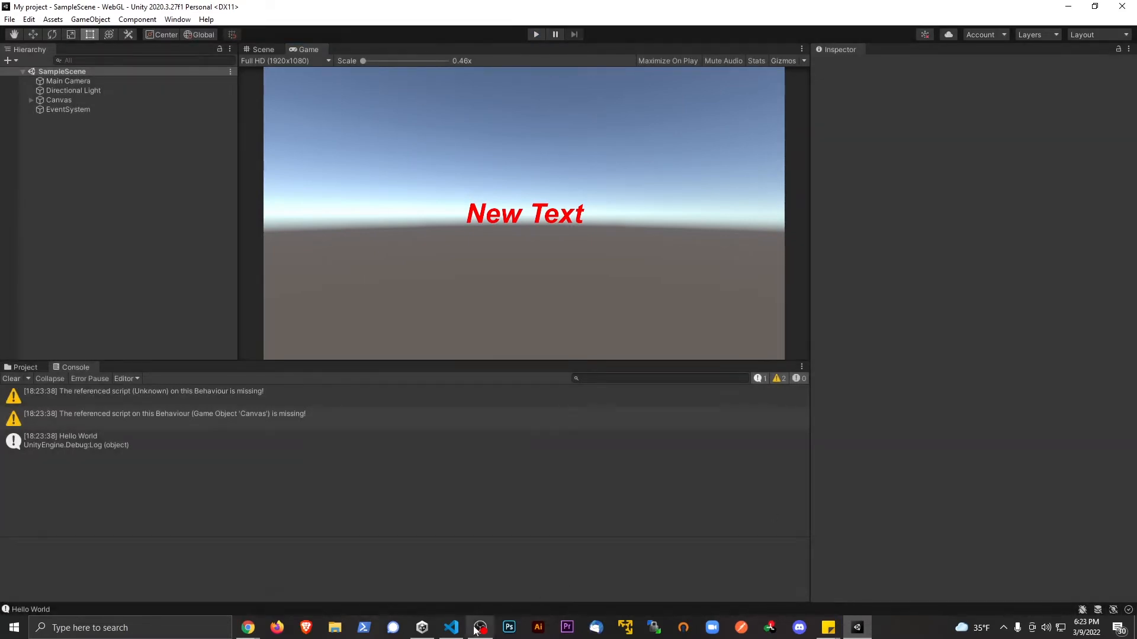
pyautogui.click(450, 628)
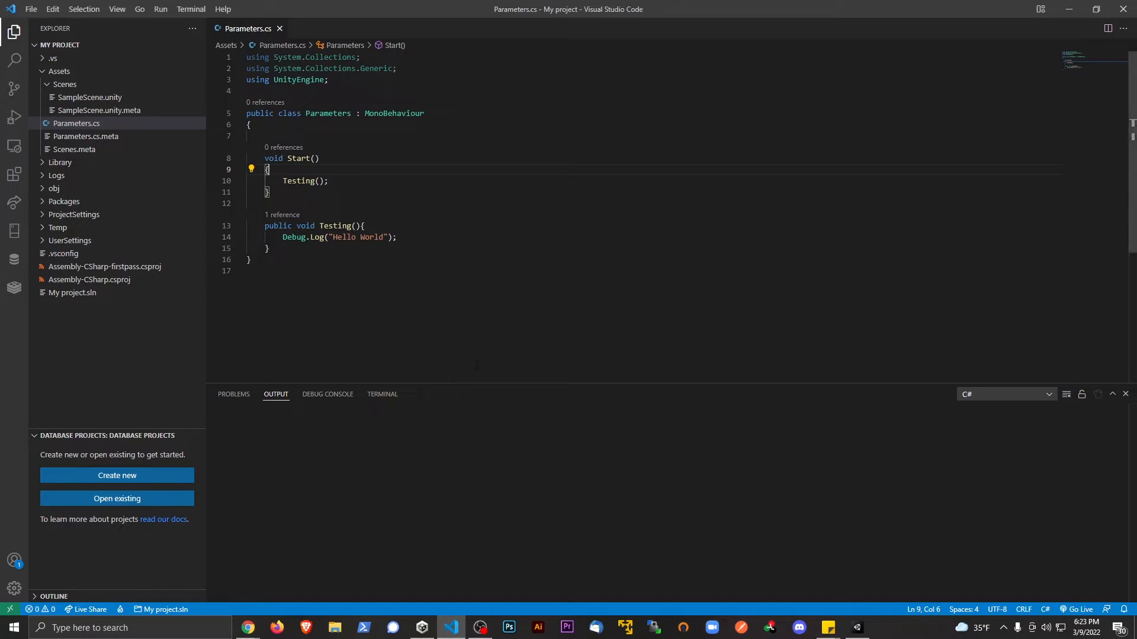
# Add a Debug.Log("Hello World"); line in Start and empty its string.
pyautogui.doubleClick(304, 180)
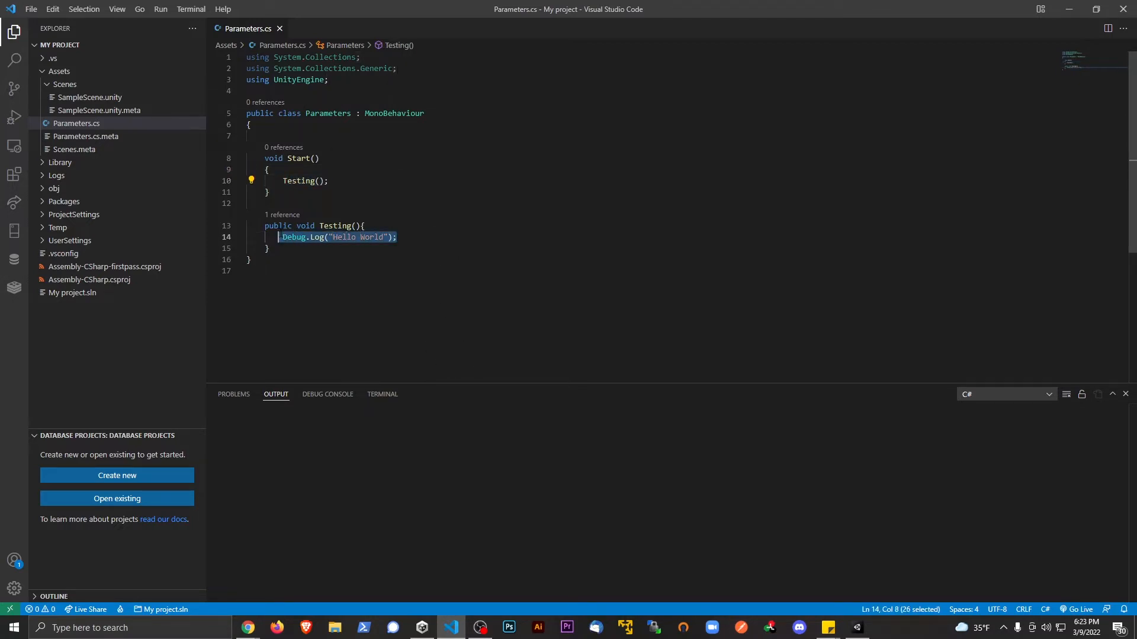
pyautogui.click(269, 192)
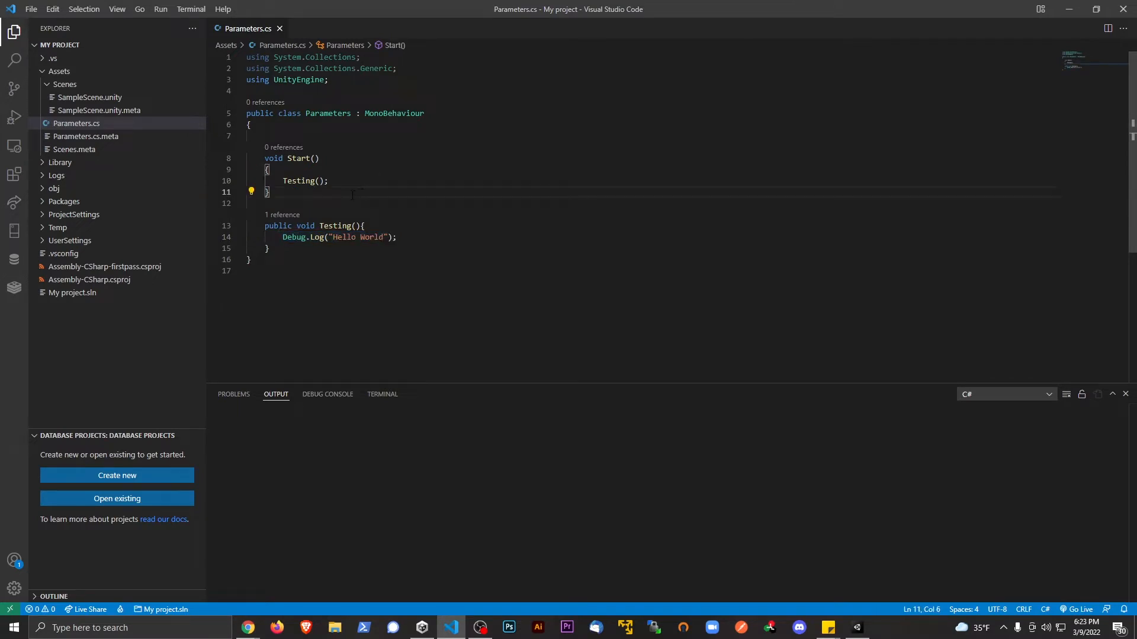
pyautogui.write('Debug.Log("Hello World");')
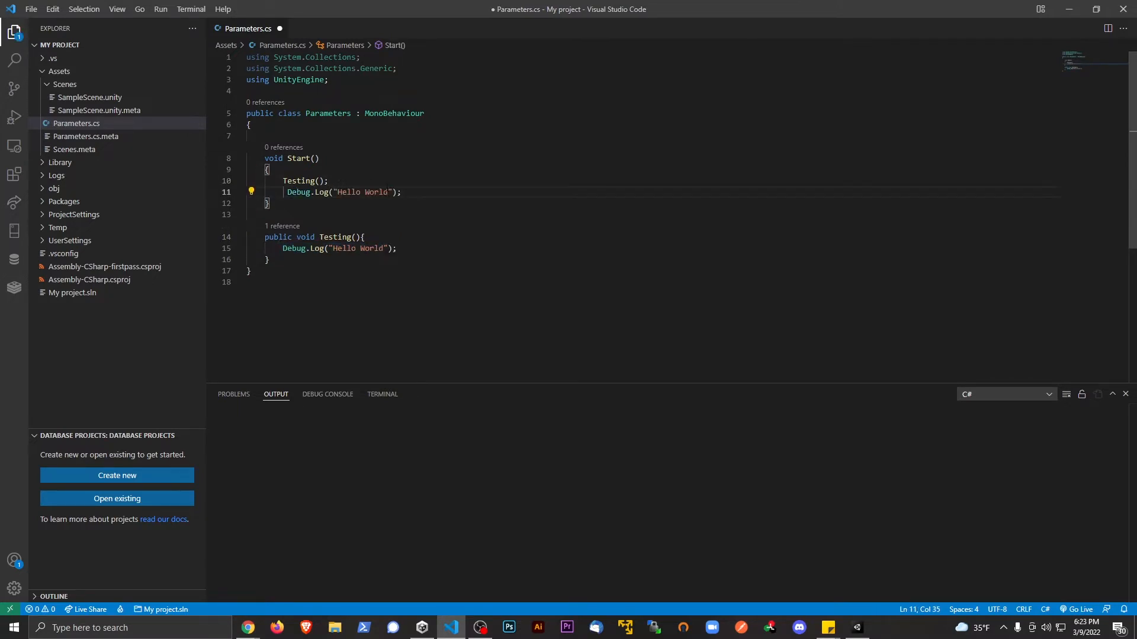
pyautogui.doubleClick(361, 192)
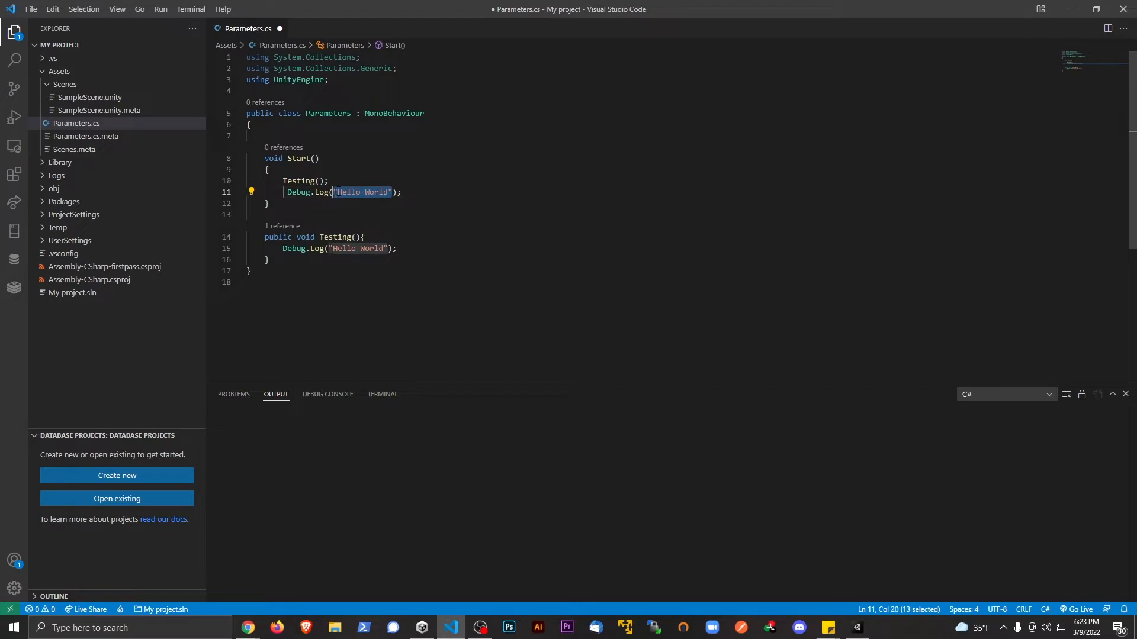
pyautogui.press('Delete')
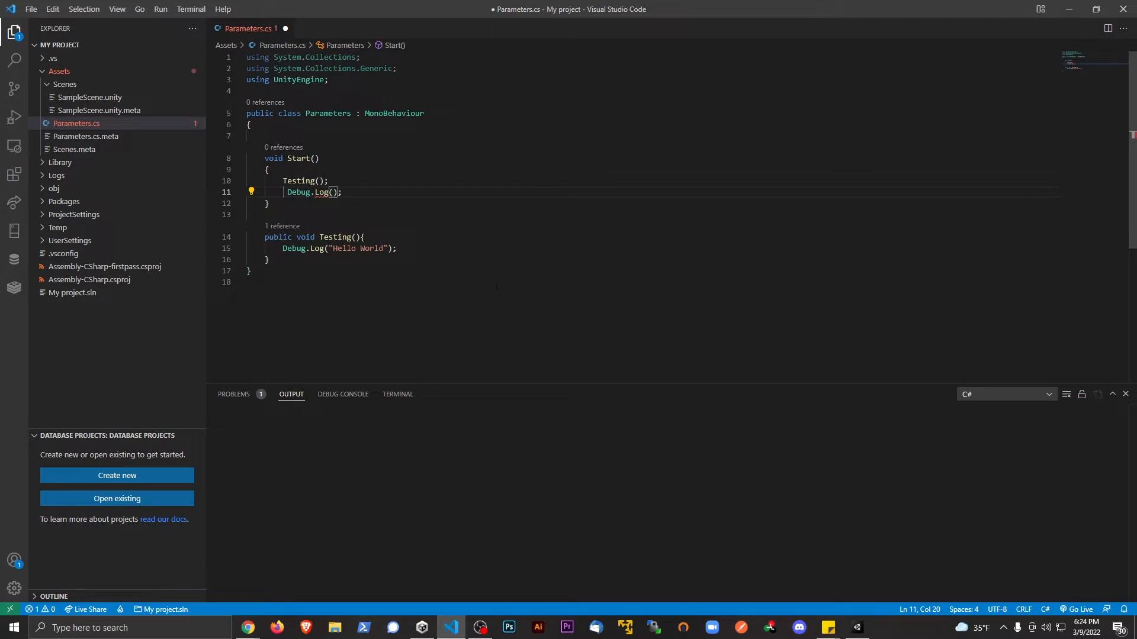
pyautogui.write('"')
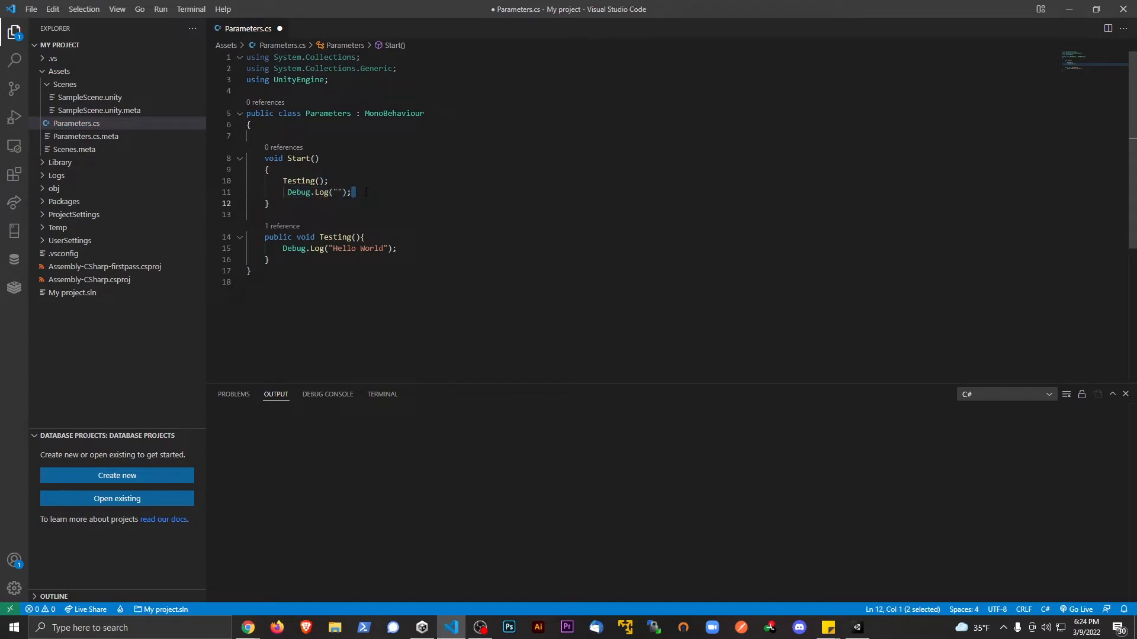
# Remove that new log line from Start and select Testing's "Hello World" message for deletion.
pyautogui.press('Delete')
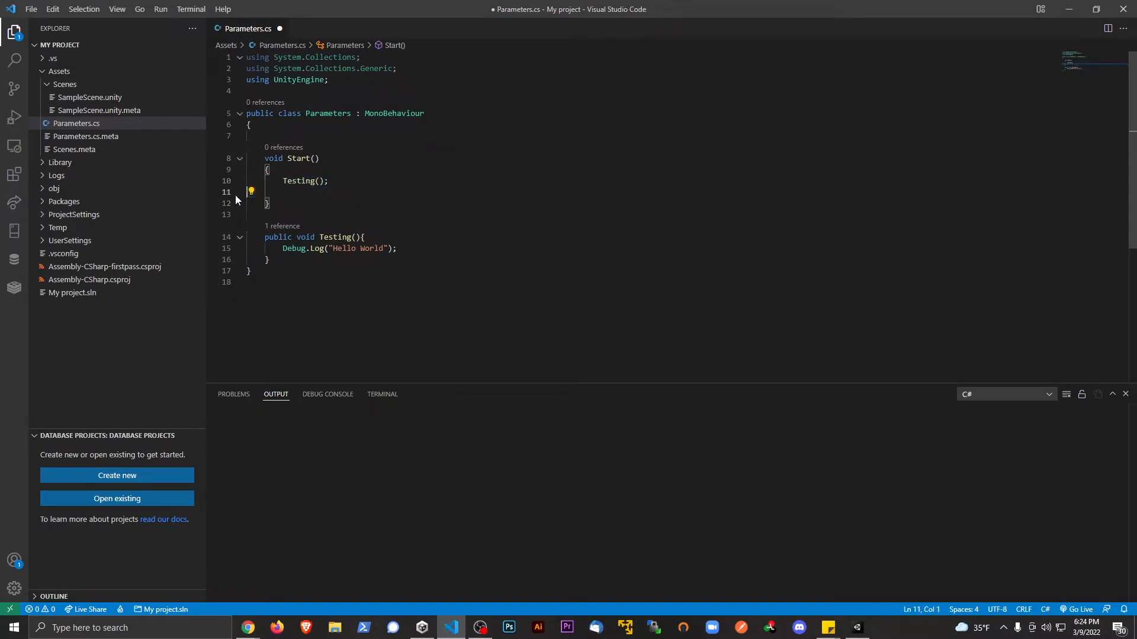
pyautogui.press('Backspace')
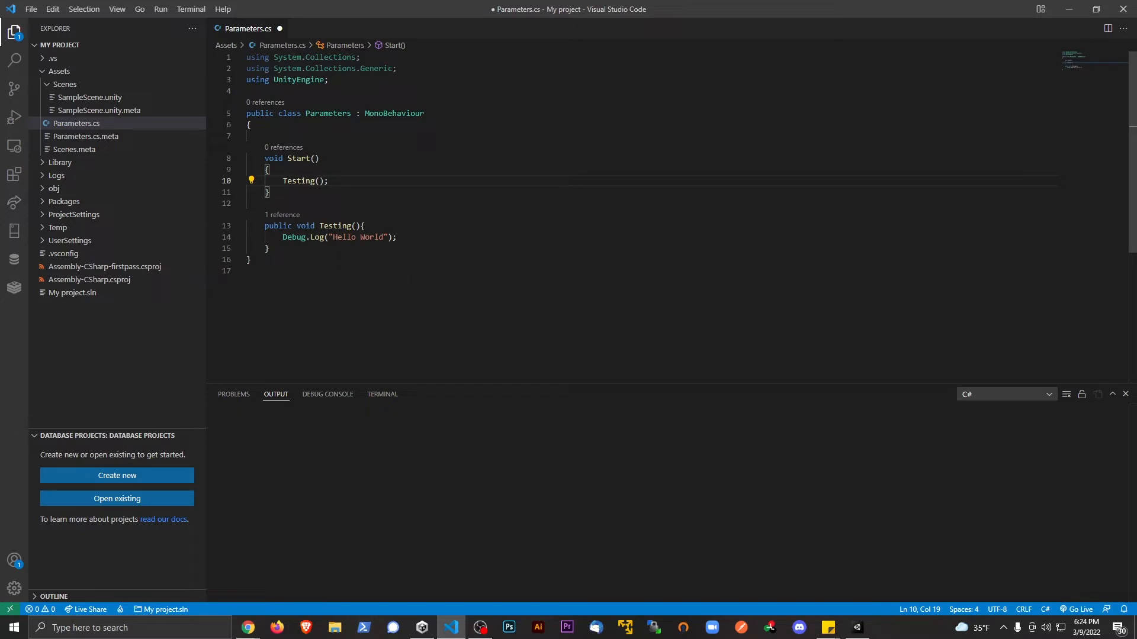
pyautogui.moveTo(344, 237)
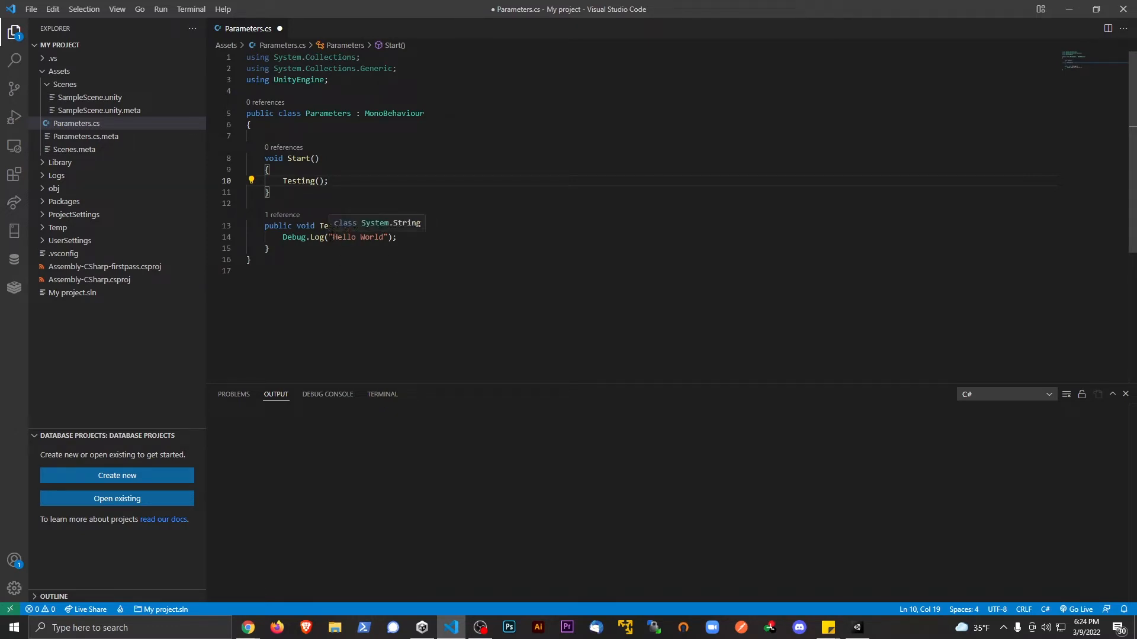
pyautogui.doubleClick(356, 236)
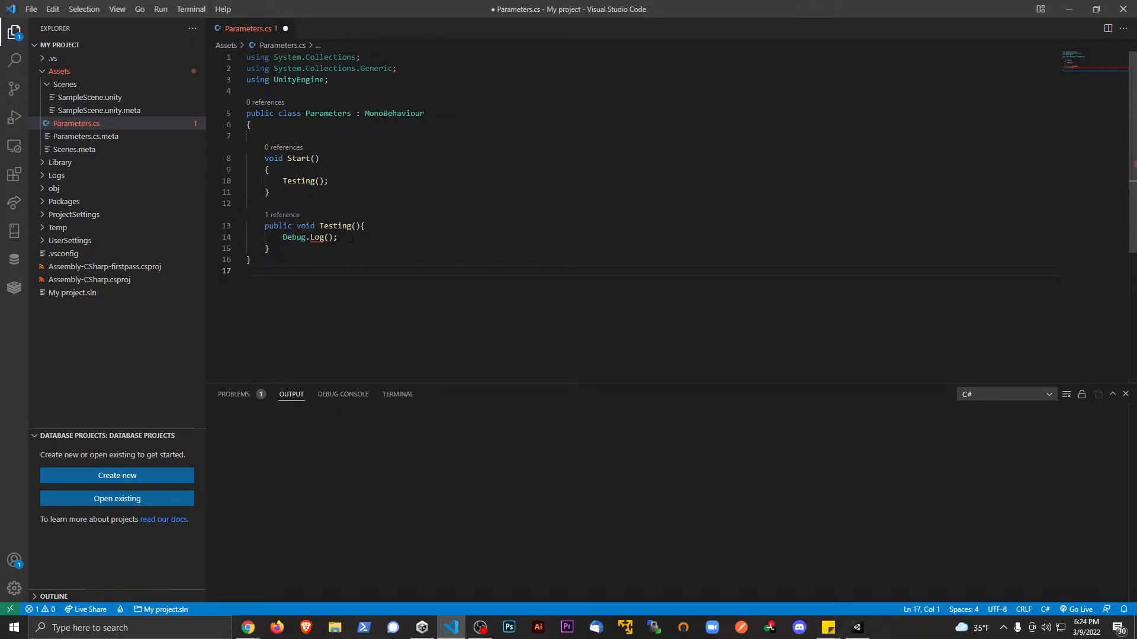
# Give Testing a string name parameter and make it log "hello, " + name.
pyautogui.click(327, 237)
pyautogui.write('string ')
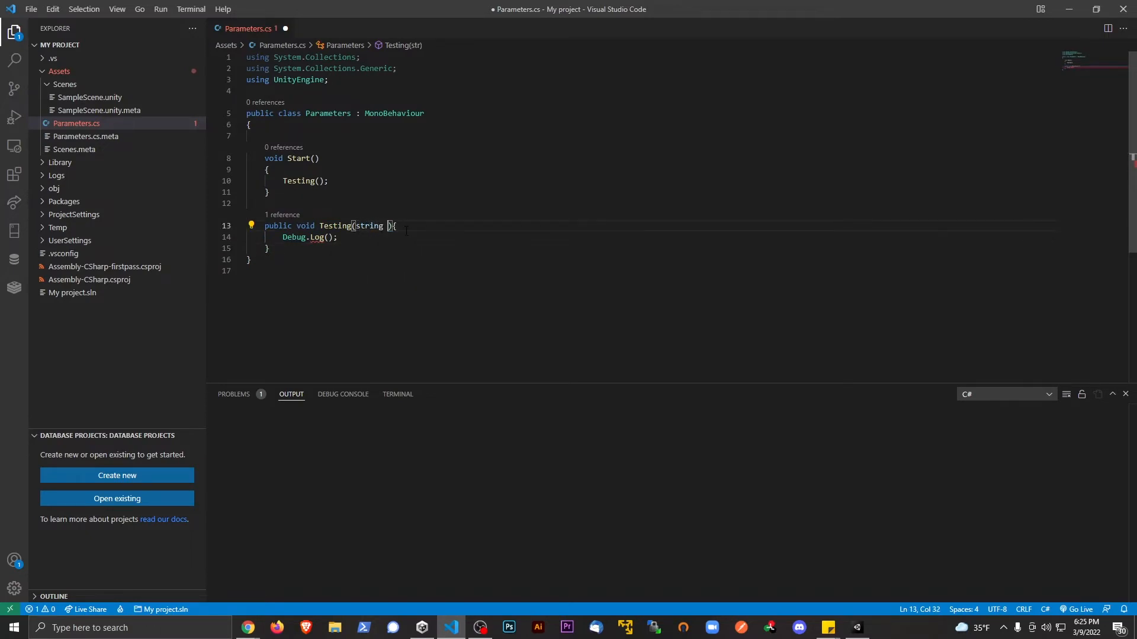
pyautogui.write('name')
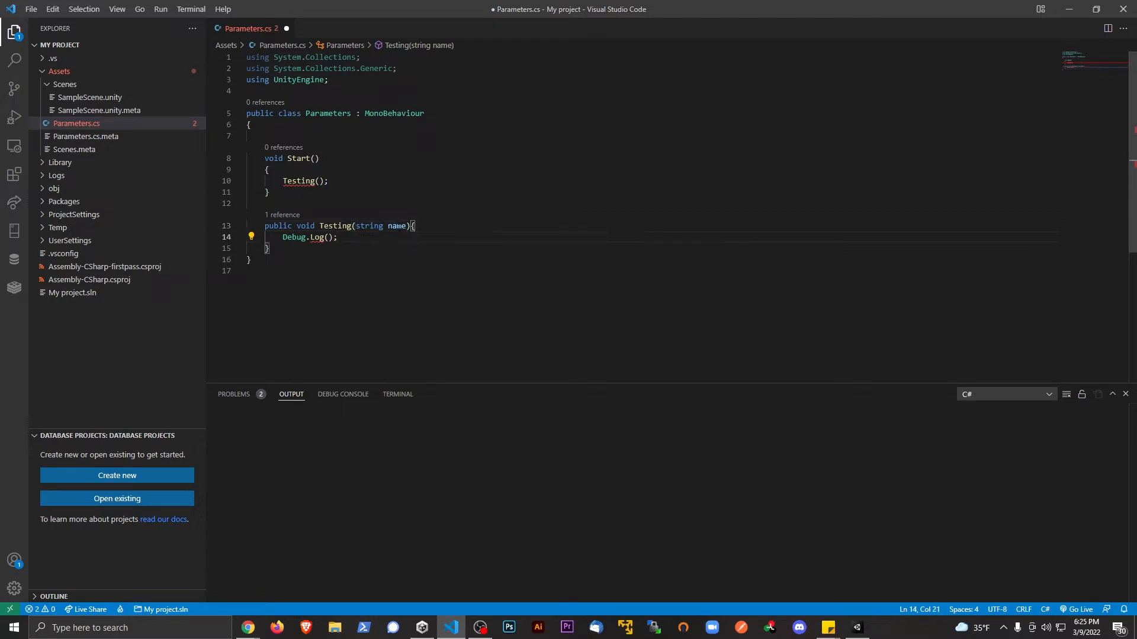
pyautogui.moveTo(397, 225)
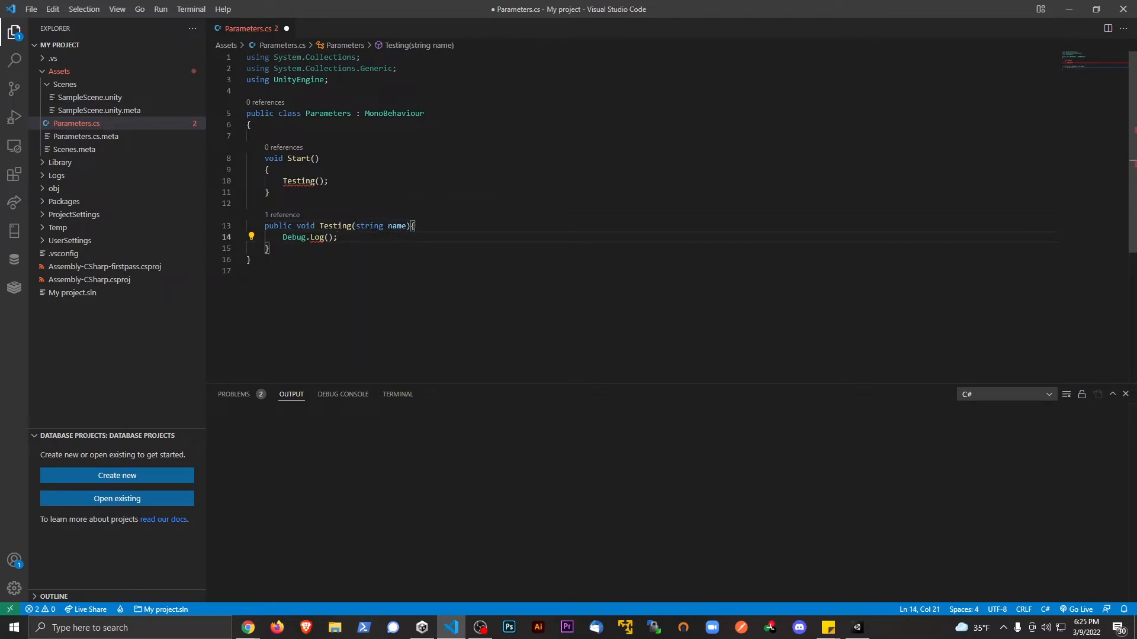
pyautogui.doubleClick(397, 225)
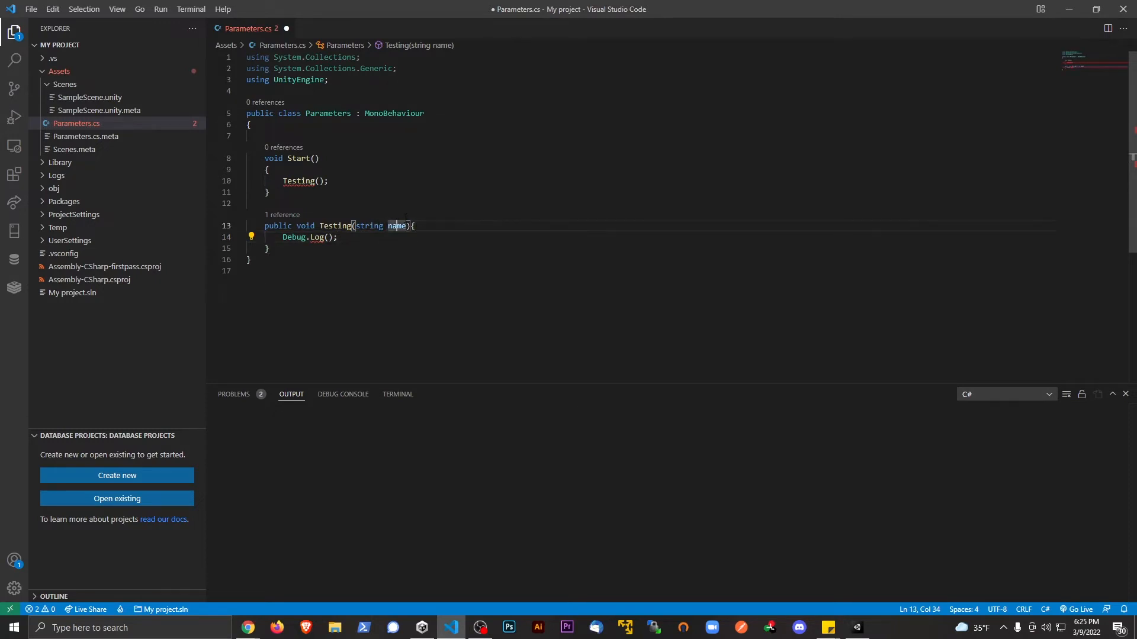
pyautogui.write('1')
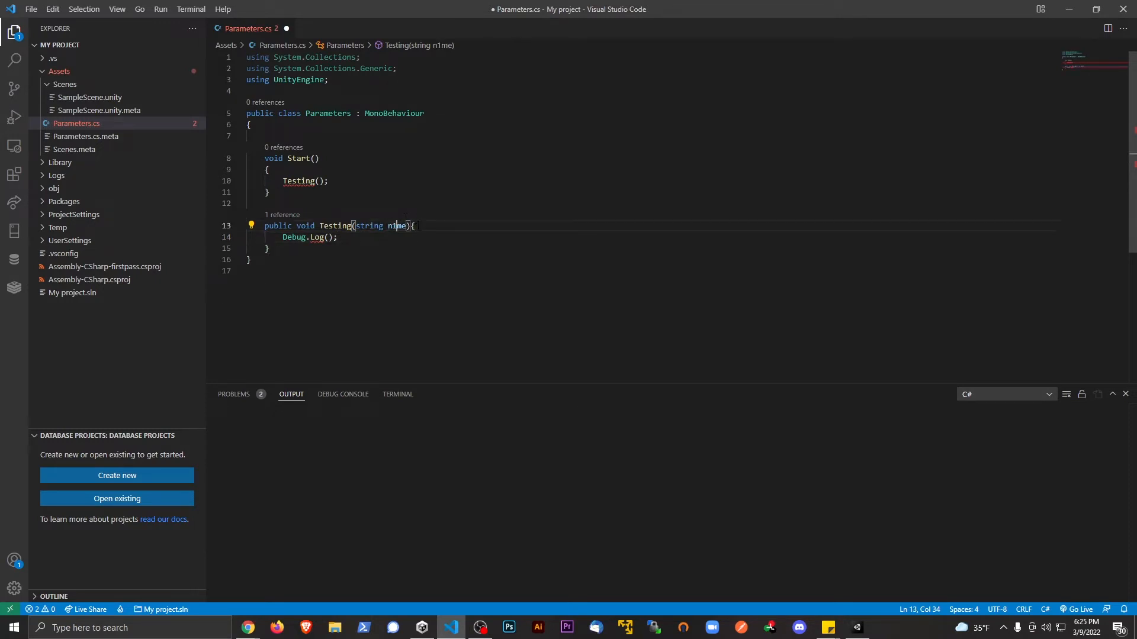
pyautogui.press('Backspace')
pyautogui.write('a')
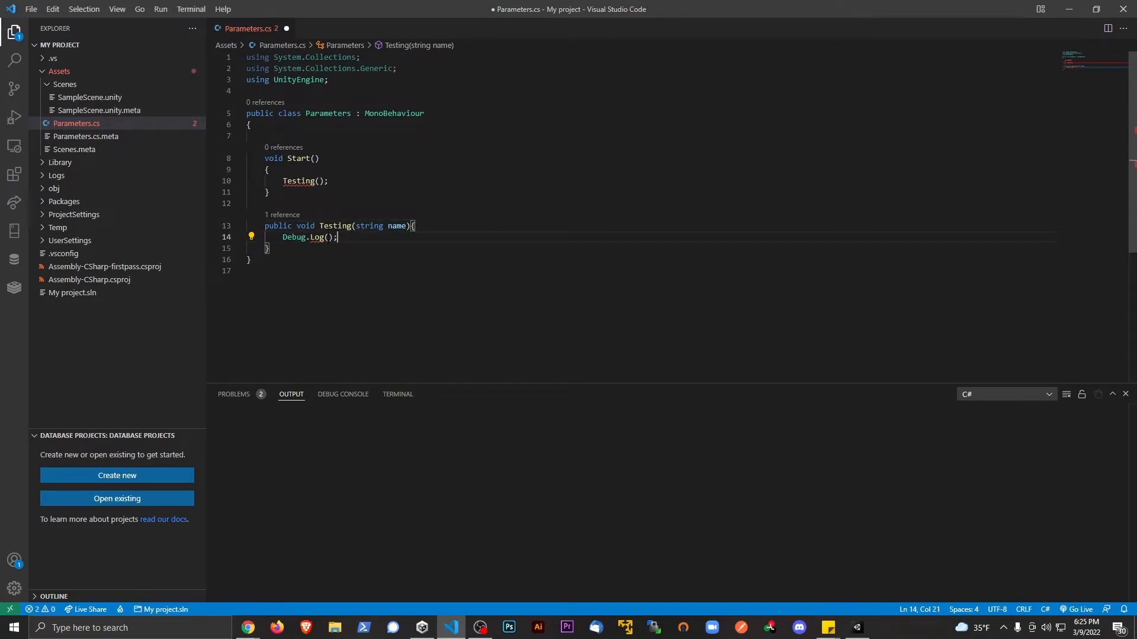
pyautogui.write('name')
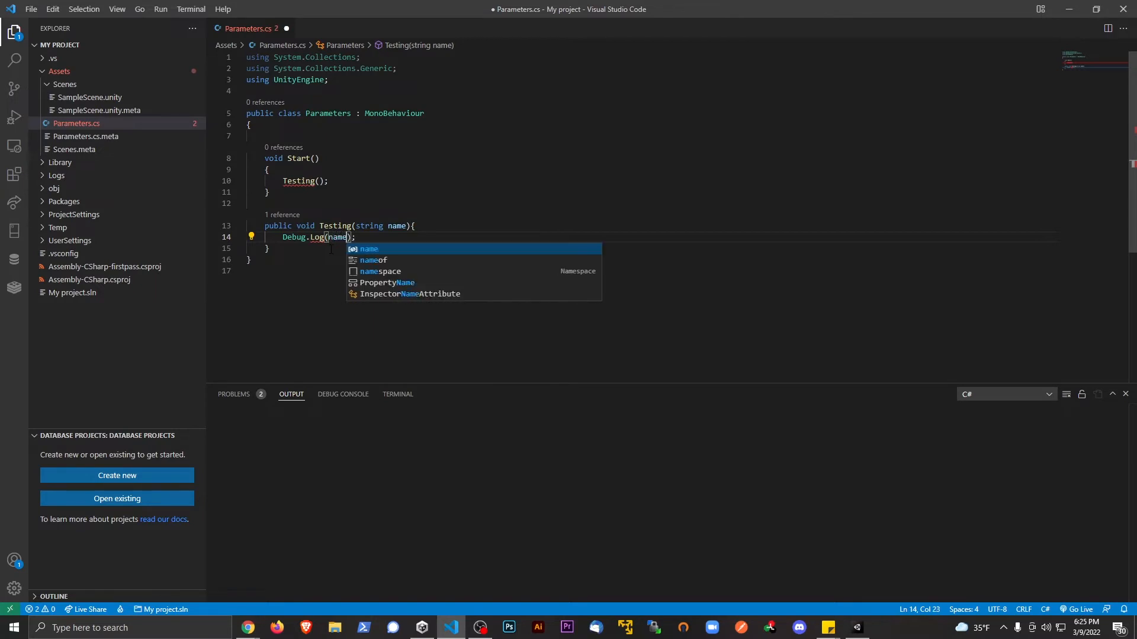
pyautogui.write('"hello, " +')
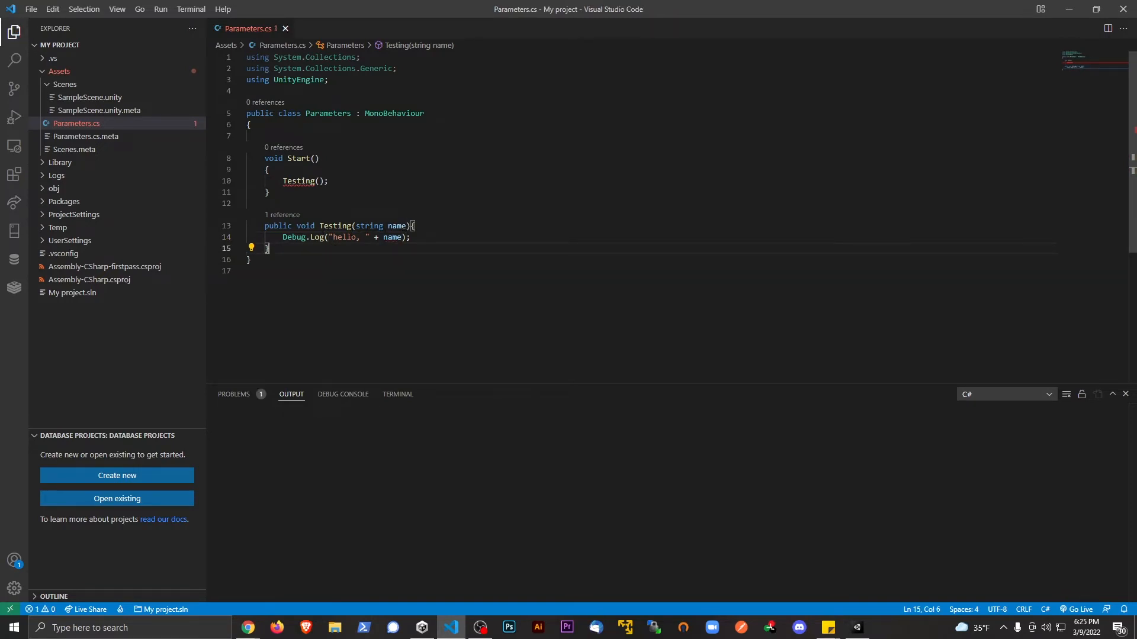
# Pass "ZDev-9" to Testing in Start, run the scene in Unity and come back to the script.
pyautogui.click(315, 180)
pyautogui.write('"ZDev-')
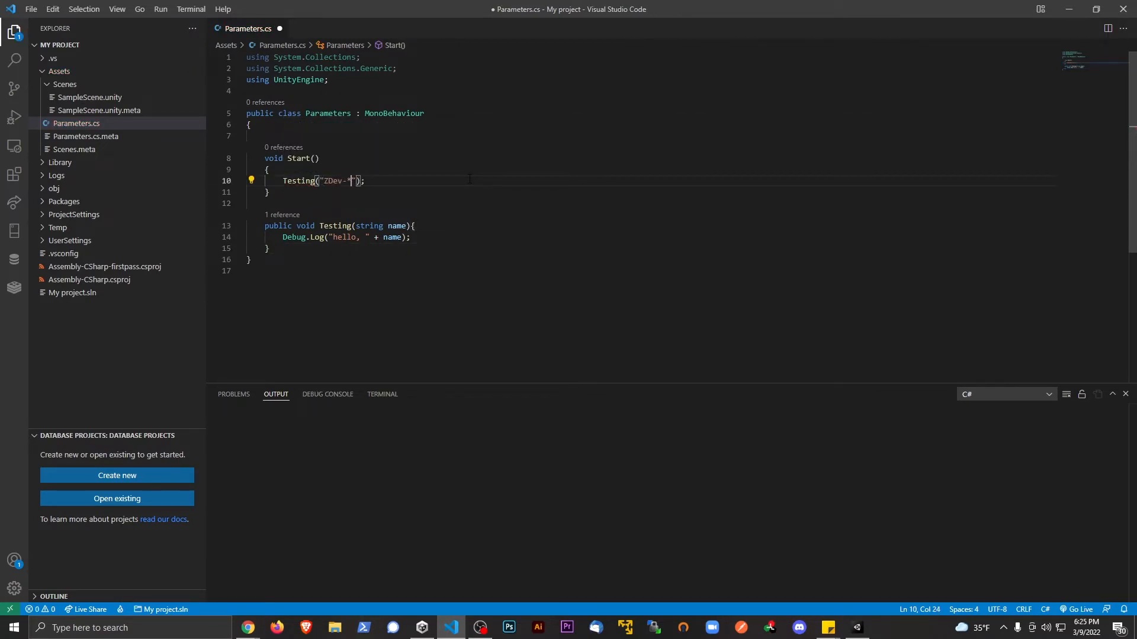
pyautogui.write('S')
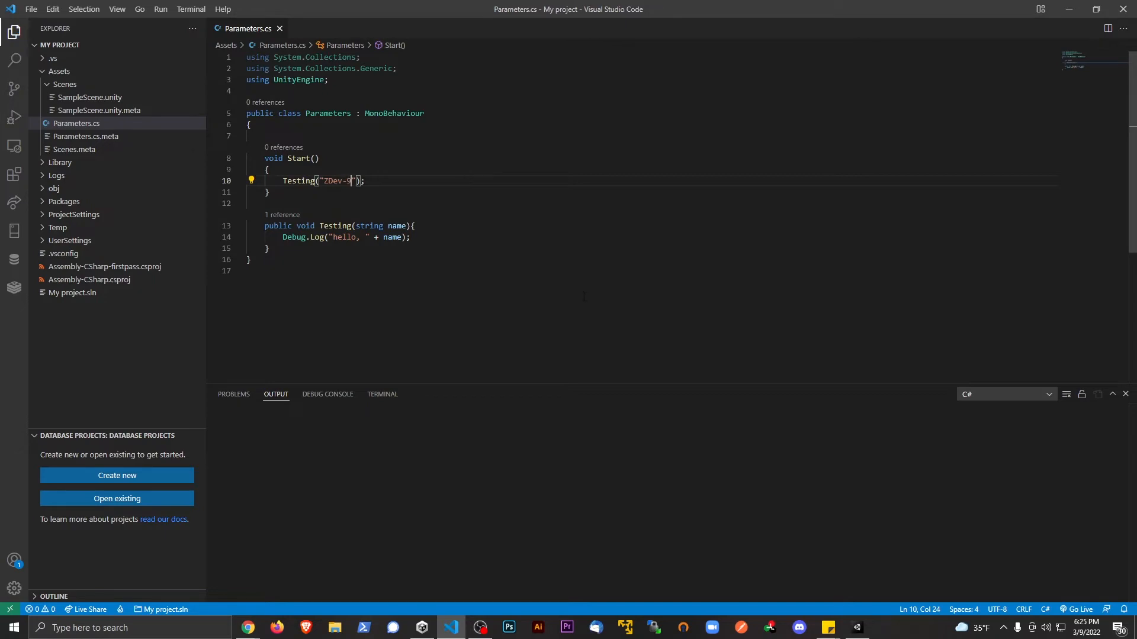
pyautogui.click(855, 628)
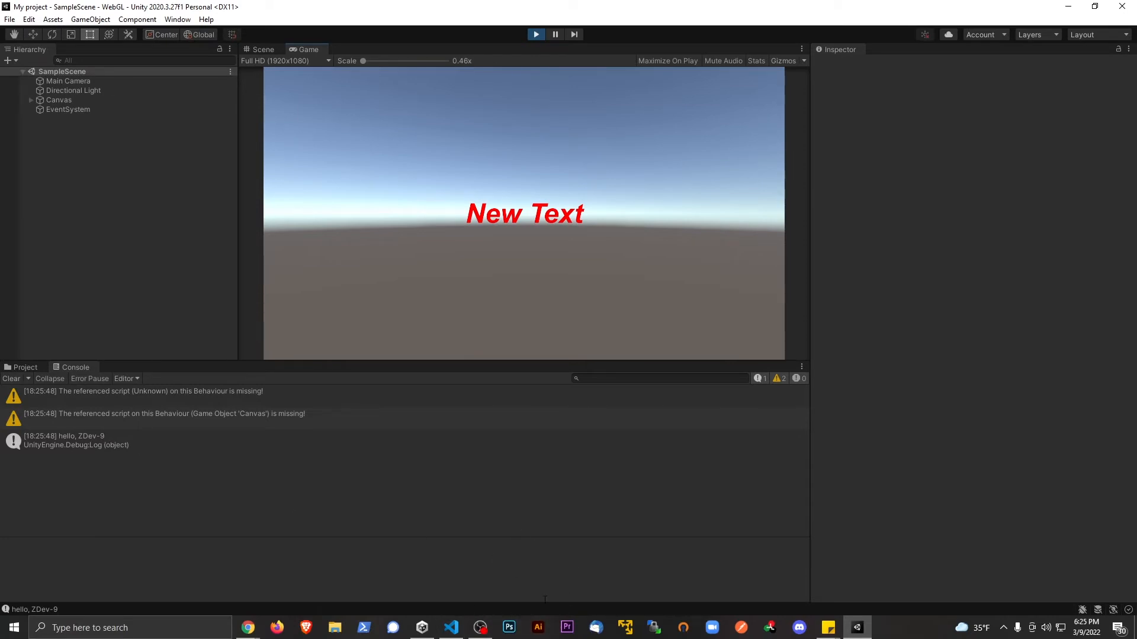
pyautogui.click(451, 627)
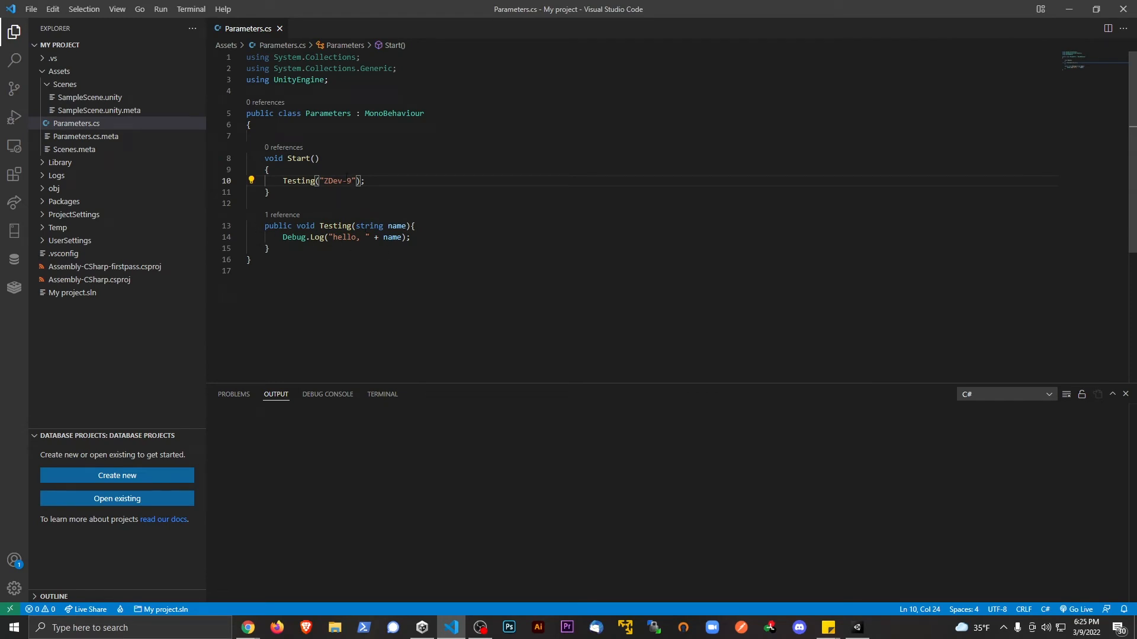
# Strip the "ZDev-9" argument from the Testing call in Start and save the script.
pyautogui.press('Backspace')
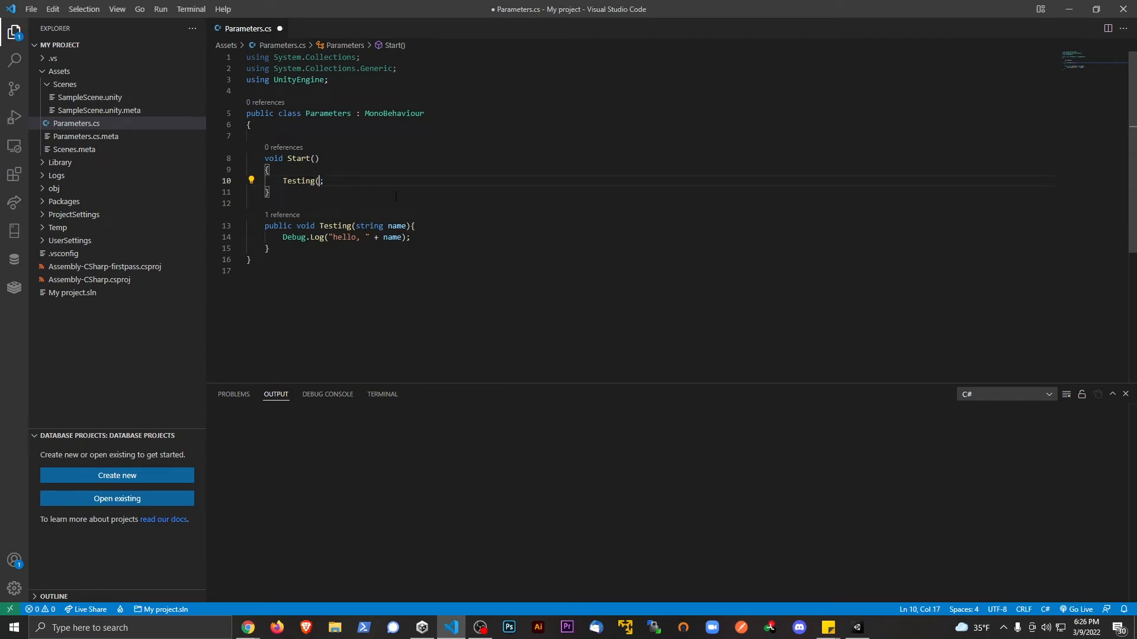
pyautogui.write(')')
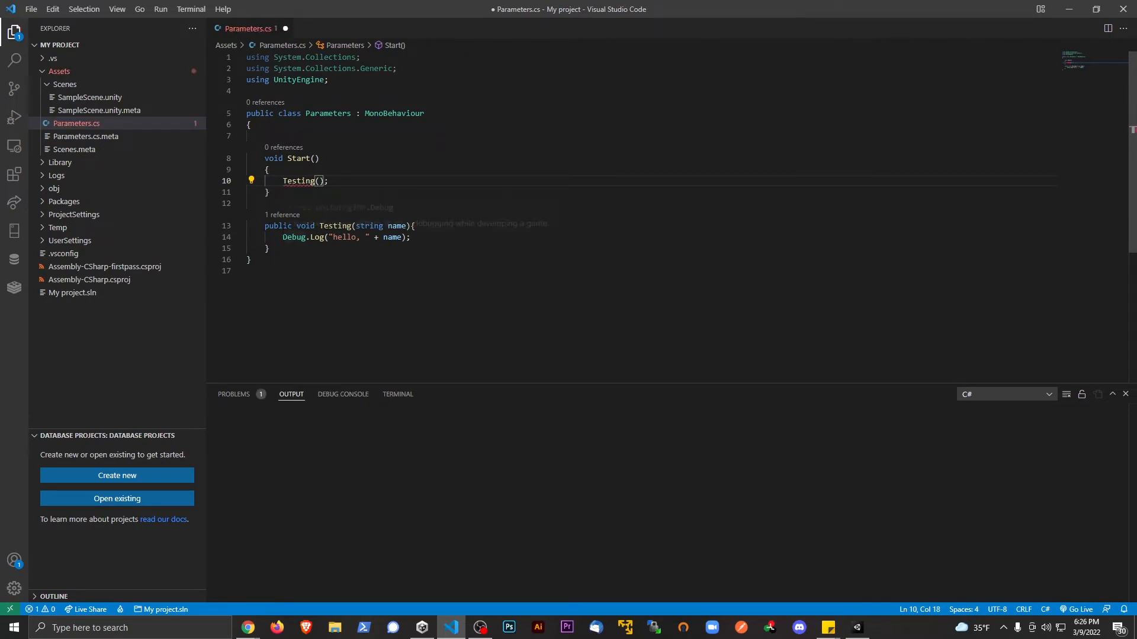
pyautogui.moveTo(295, 237)
pyautogui.write('"ZDev-9"')
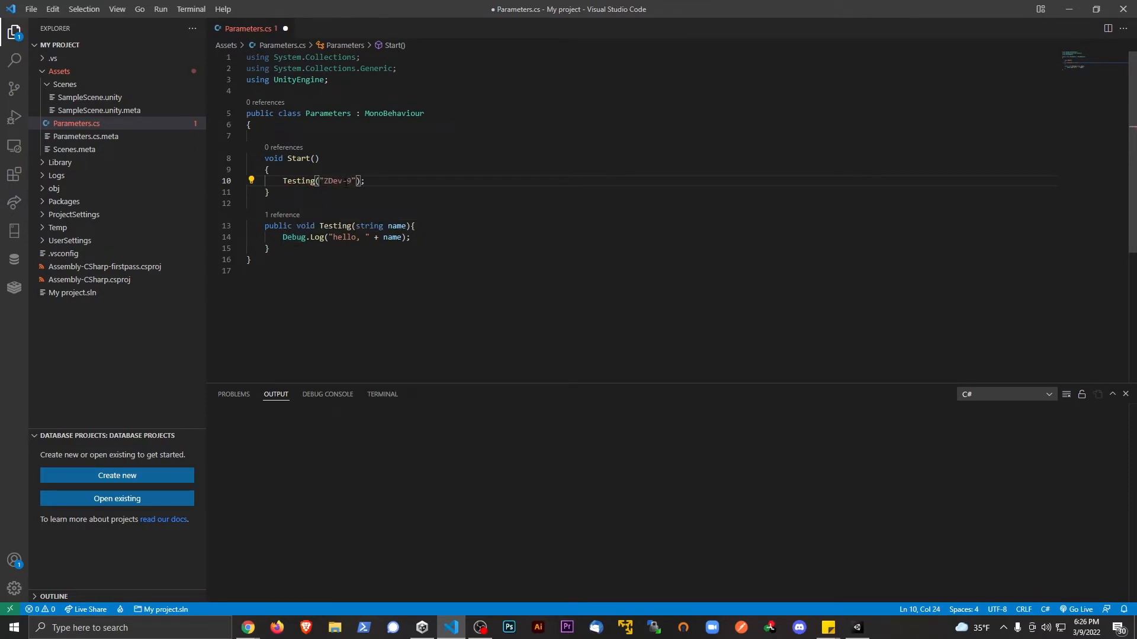
pyautogui.press('ctrl+s')
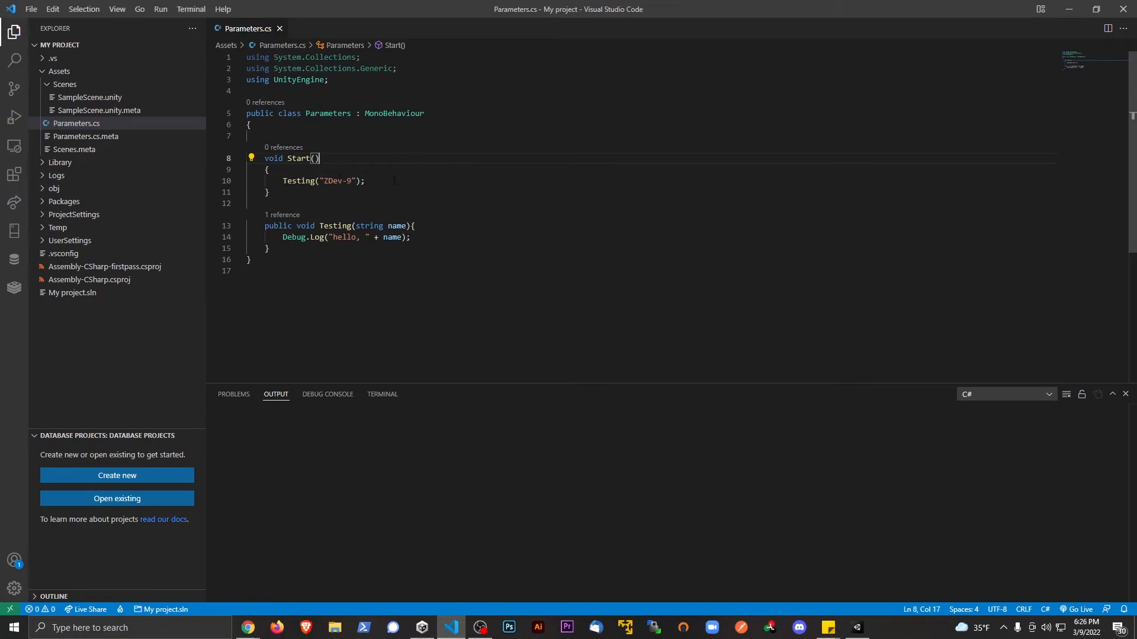
pyautogui.doubleClick(339, 180)
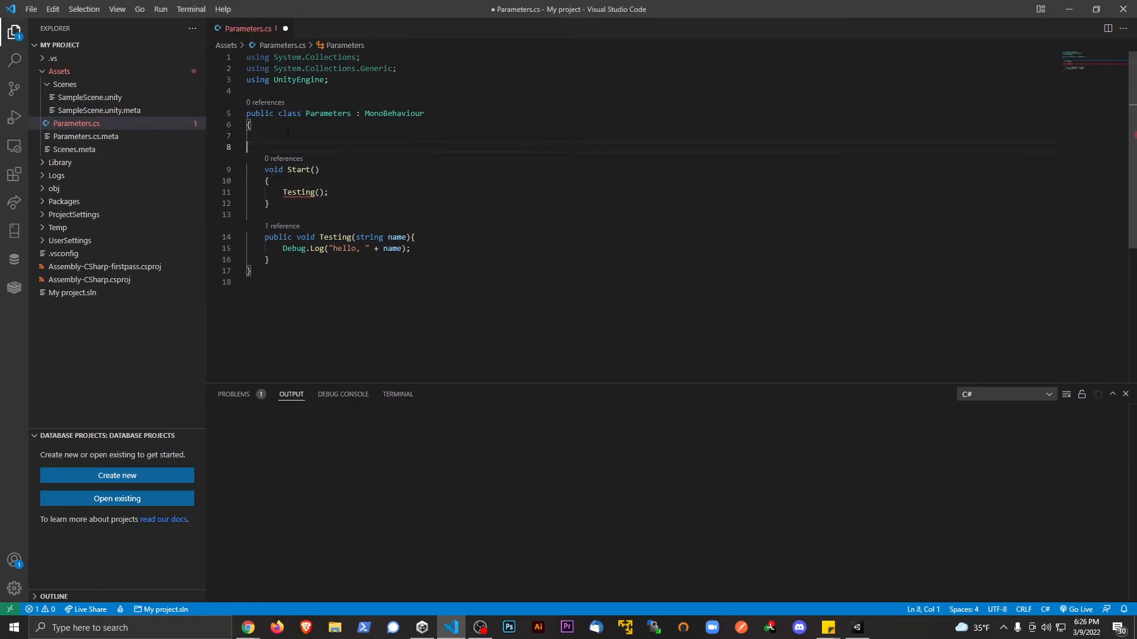
# Declare a class field string nameOfUser = "ZDev-9"; above Start.
pyautogui.write('string')
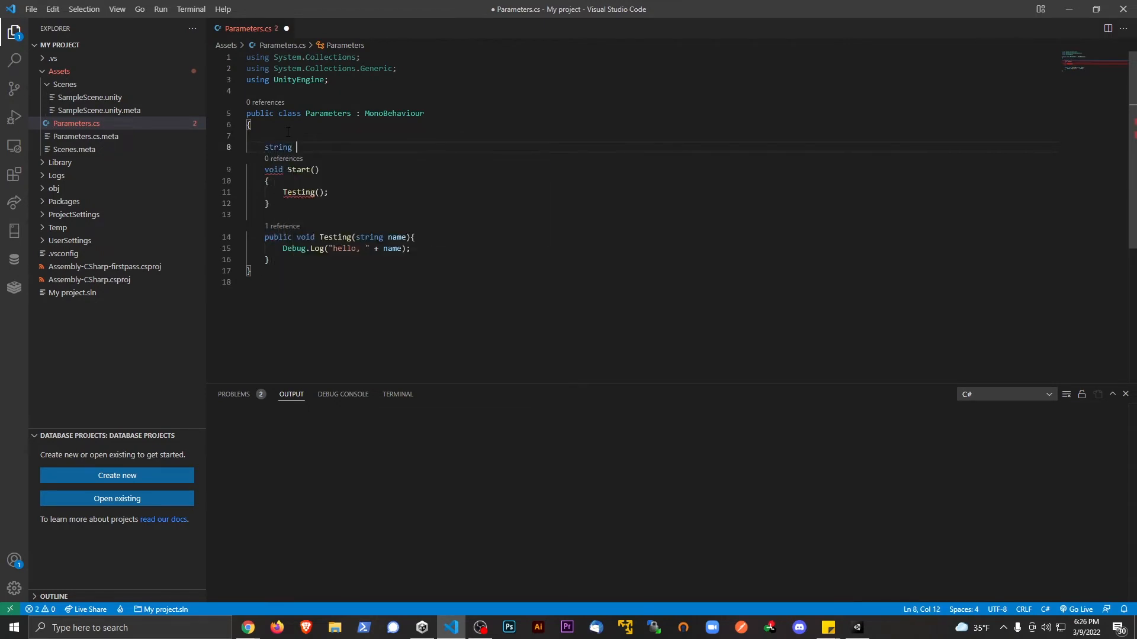
pyautogui.write('nameOfUser')
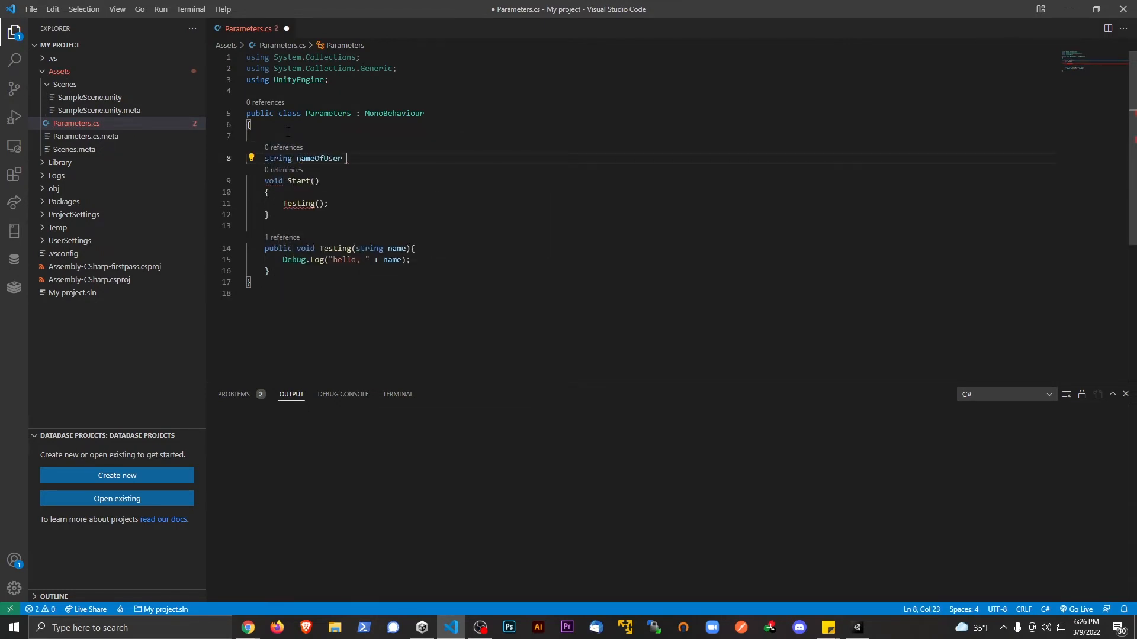
pyautogui.write('=')
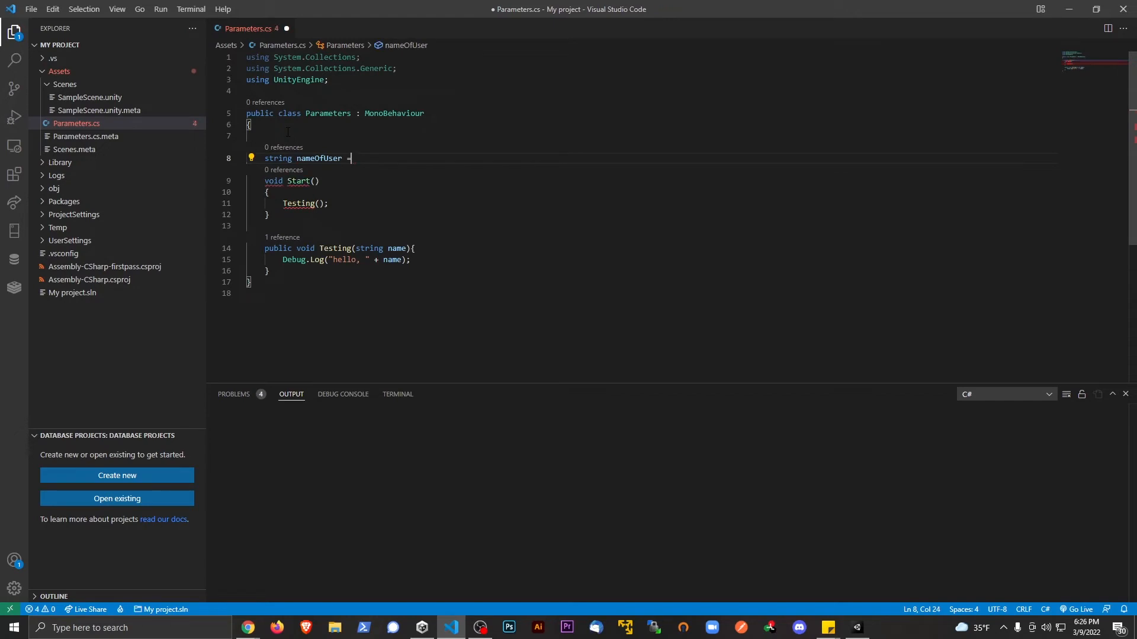
pyautogui.write('= "ZDe')
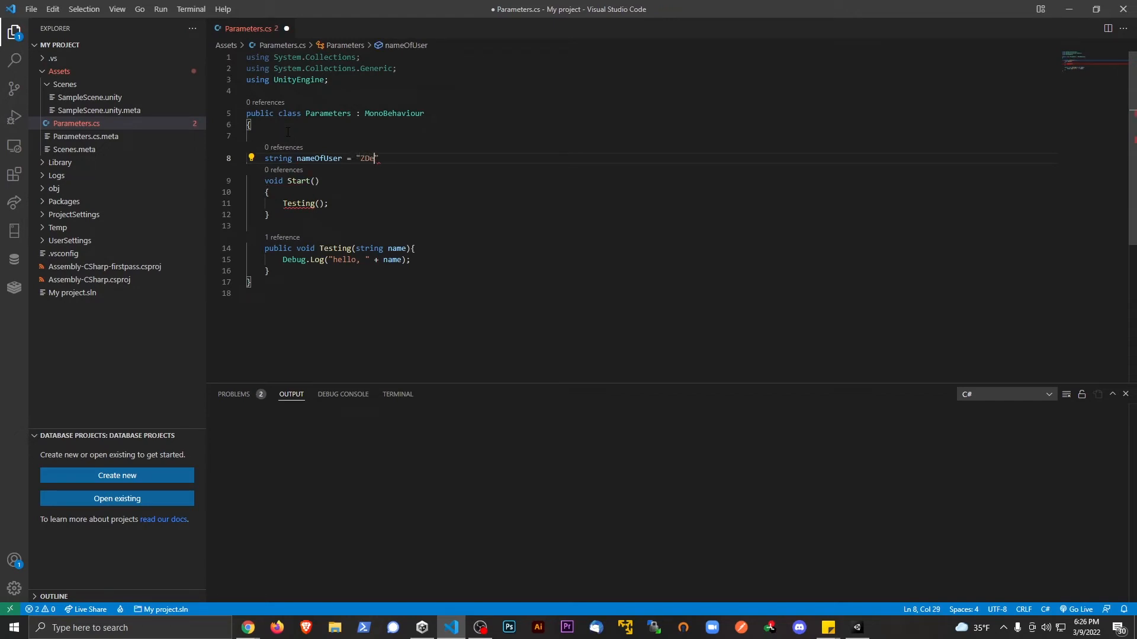
pyautogui.write('v-9";')
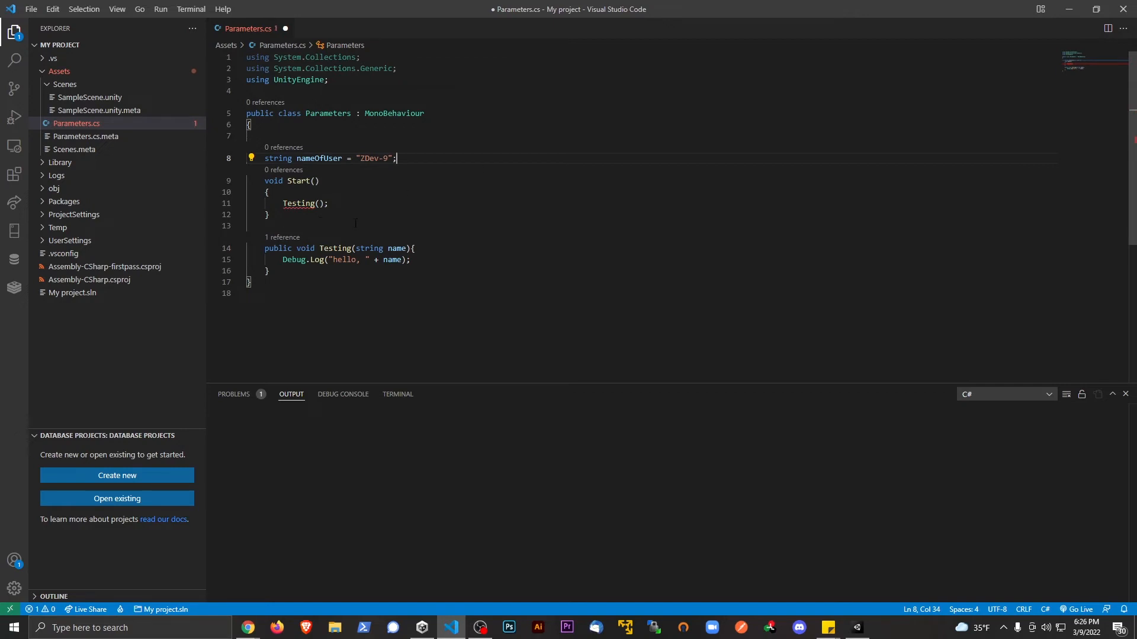
pyautogui.moveTo(370, 247)
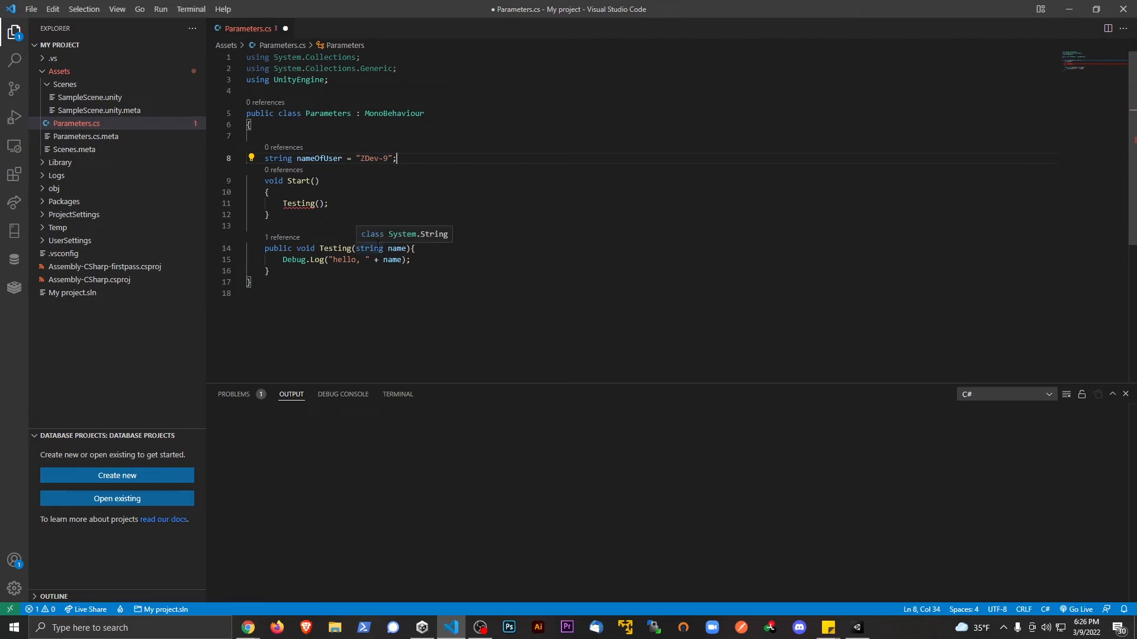
pyautogui.moveTo(412, 163)
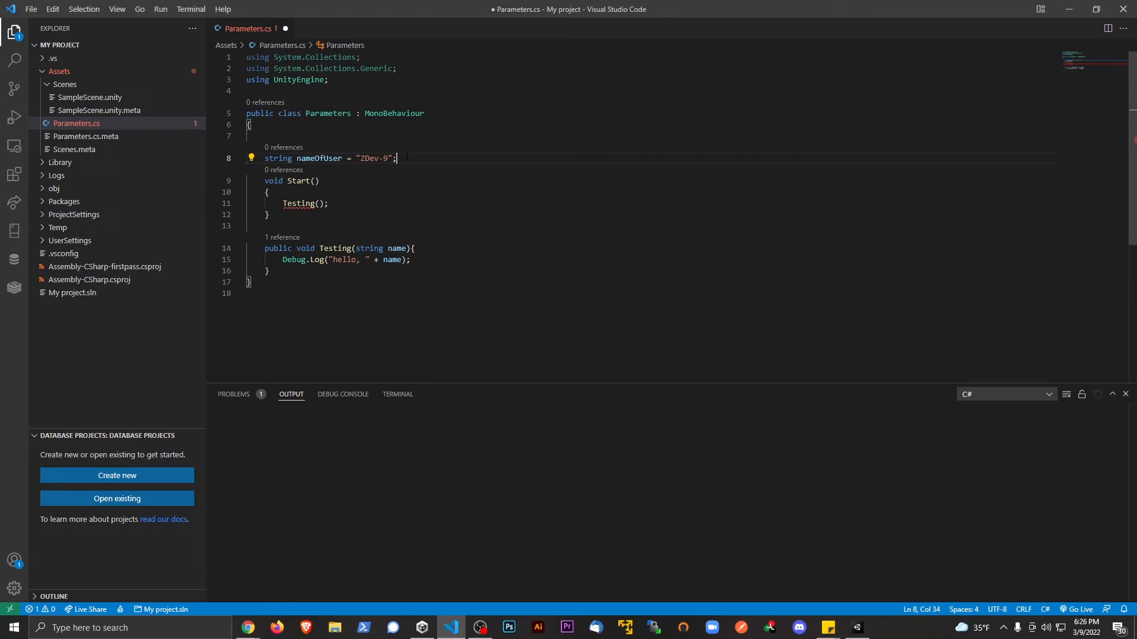
pyautogui.moveTo(394, 114)
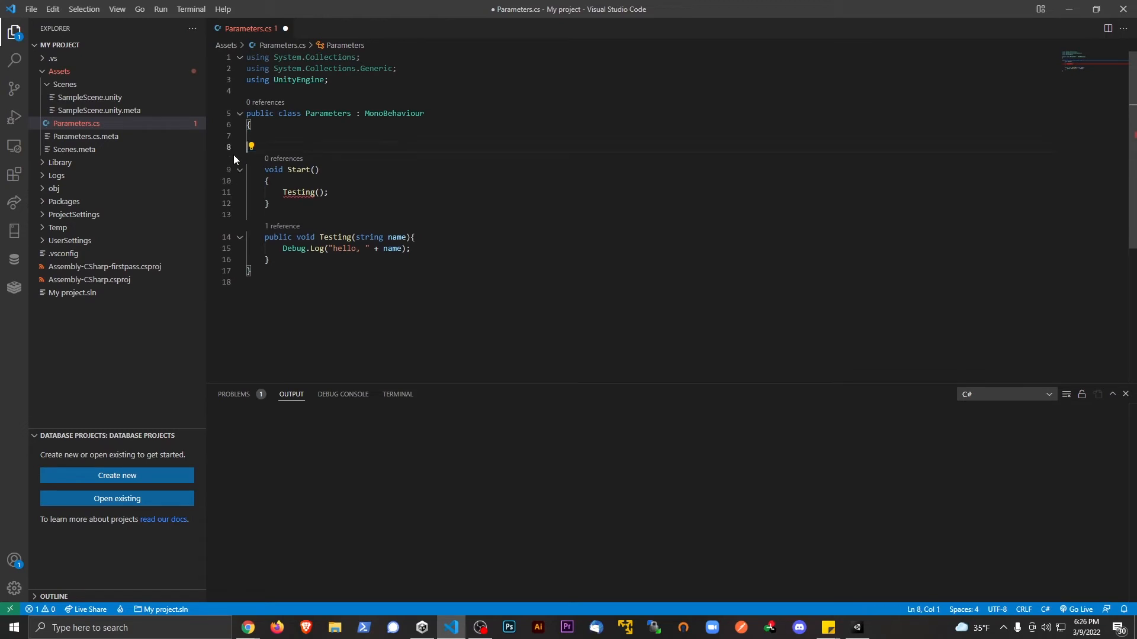
# Remove the leftover empty line and place the caret in Start's Testing call to pass "Jim".
pyautogui.press('Backspace')
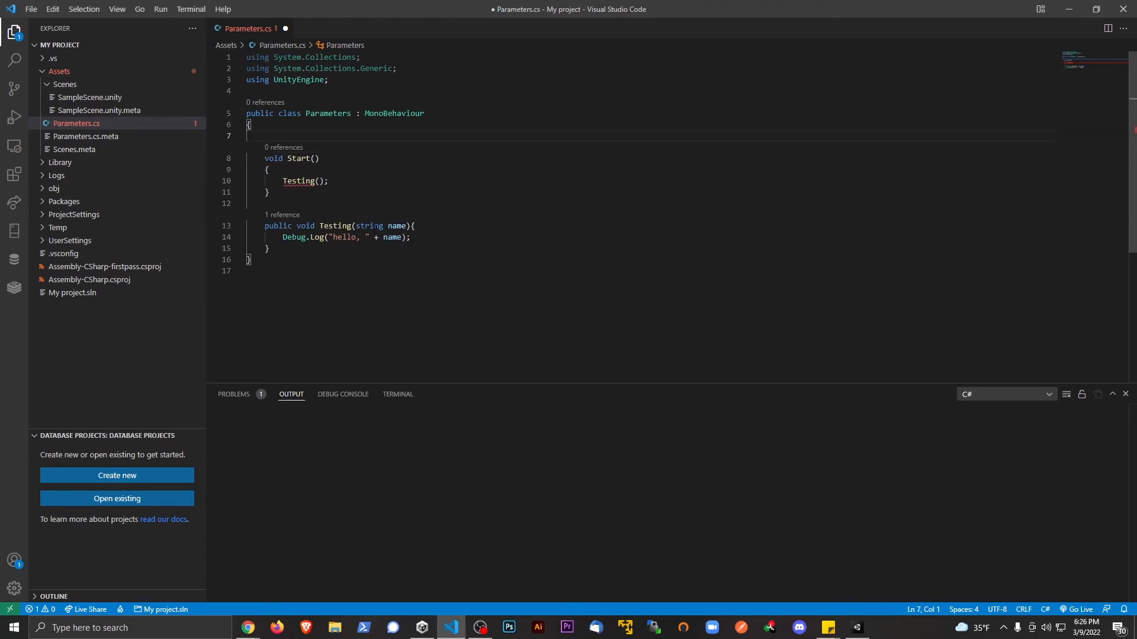
pyautogui.moveTo(368, 225)
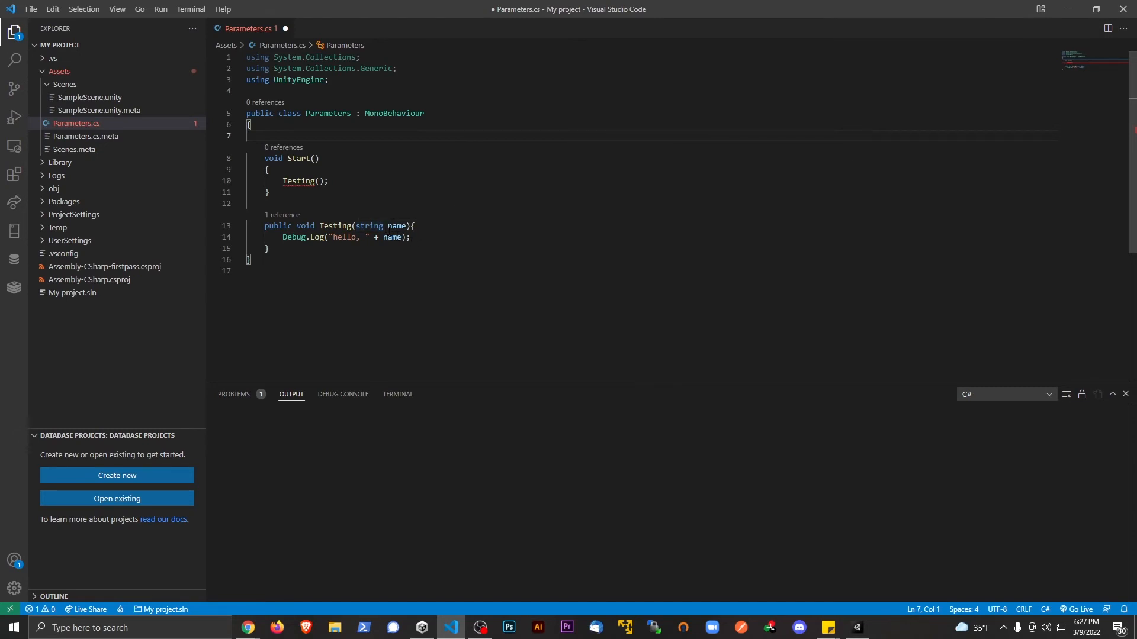
pyautogui.moveTo(392, 237)
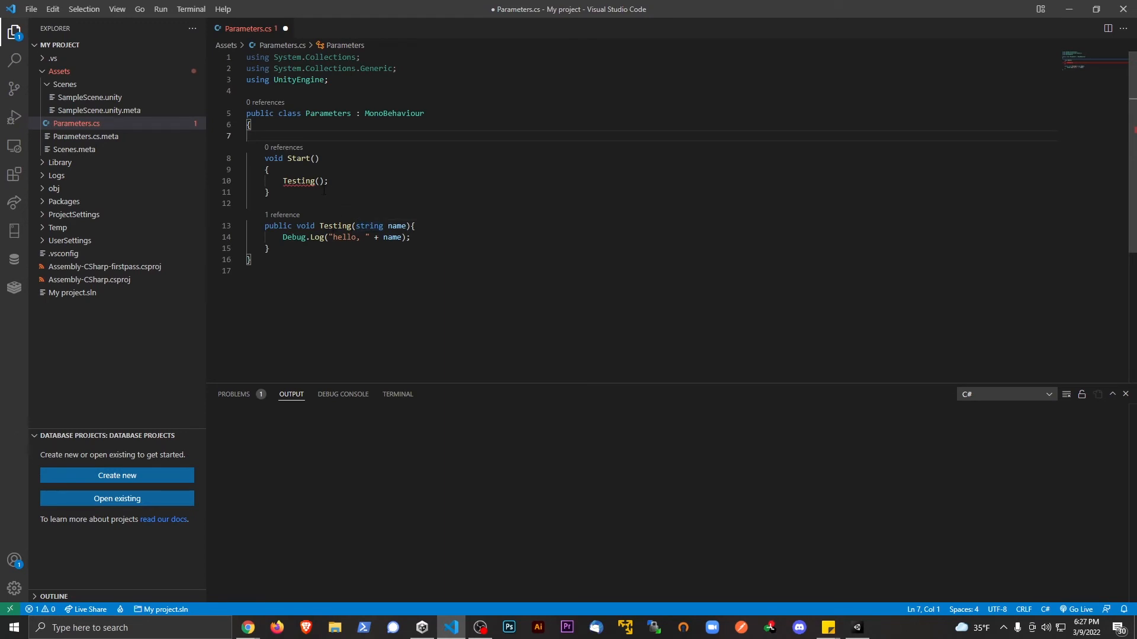
pyautogui.click(317, 180)
pyautogui.write('"Jim"')
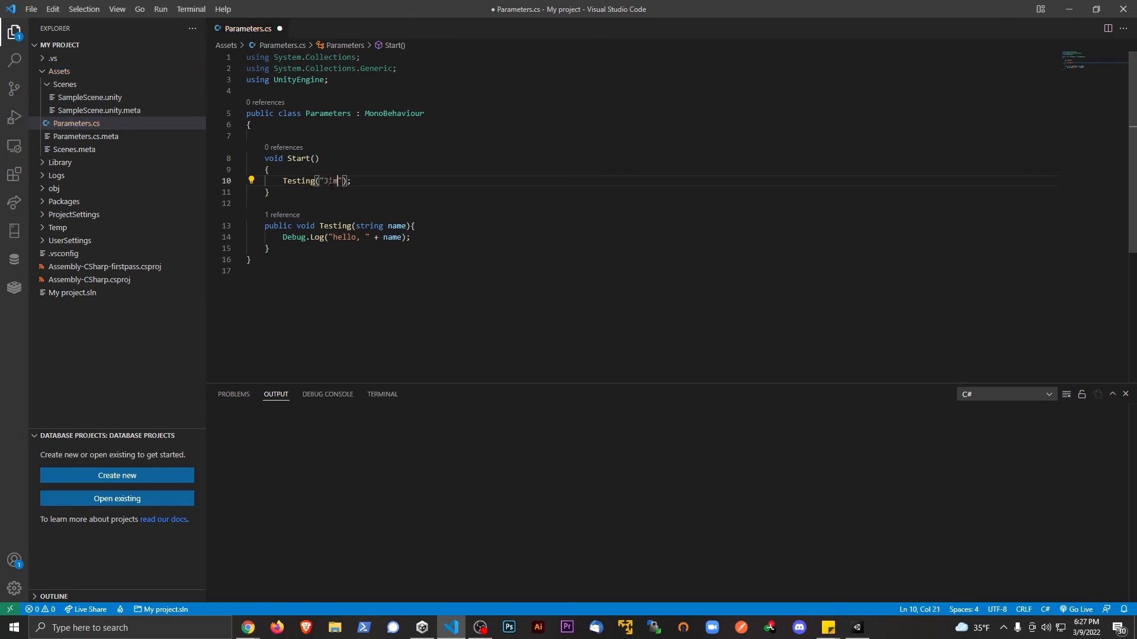
# Add an int score parameter to Testing and log "High Score: " + score below the greeting.
pyautogui.click(396, 225)
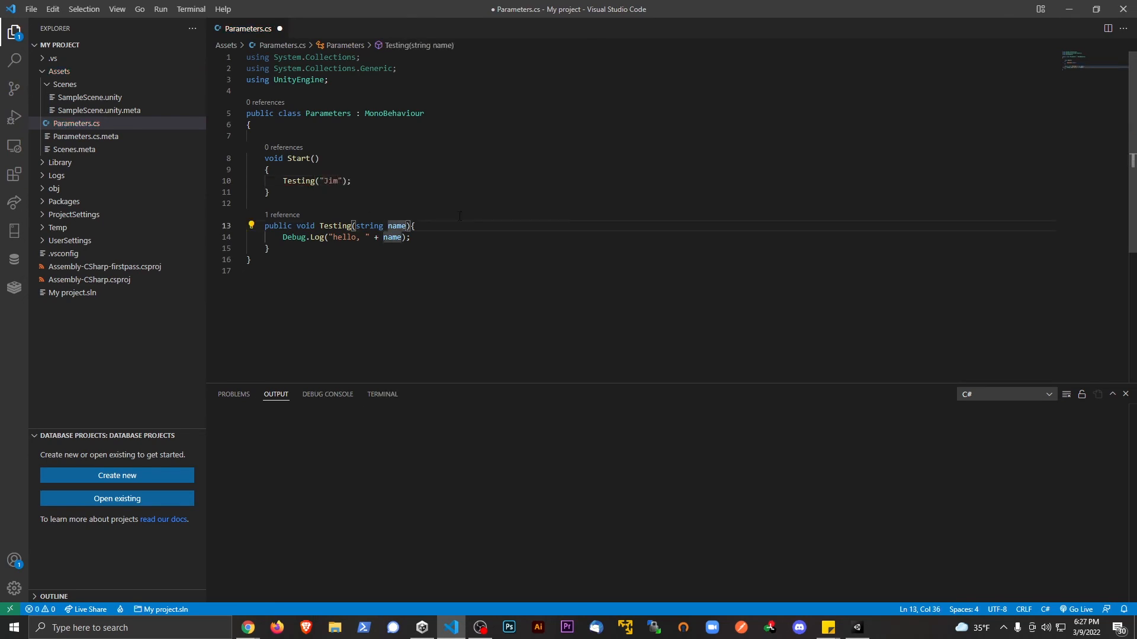
pyautogui.write(', int ag')
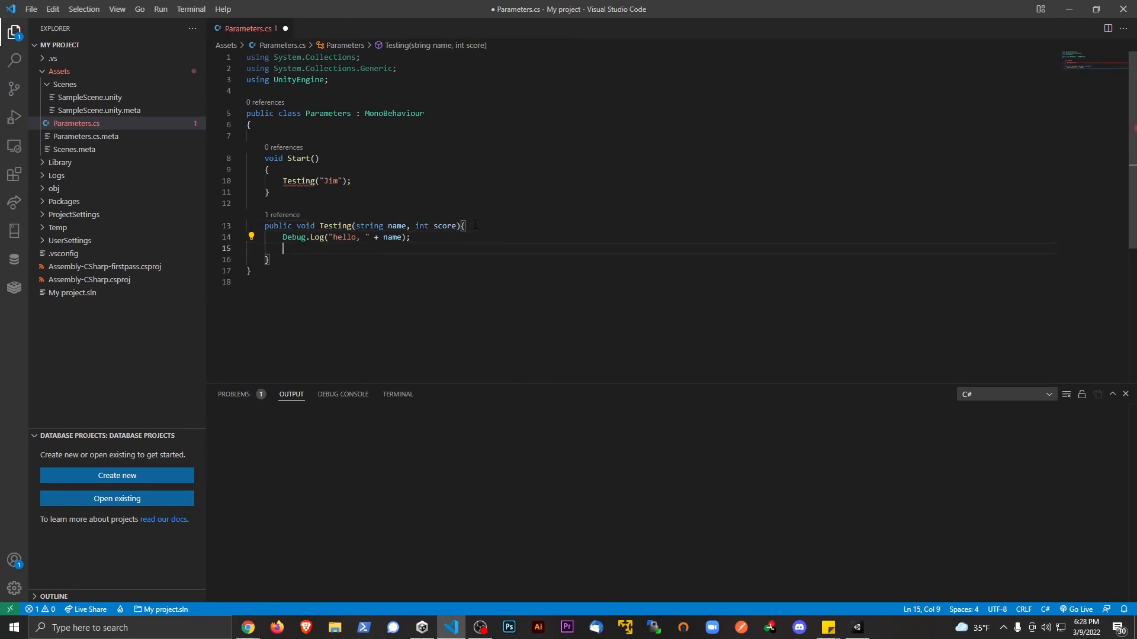
pyautogui.write('Debug.Log("Hight')
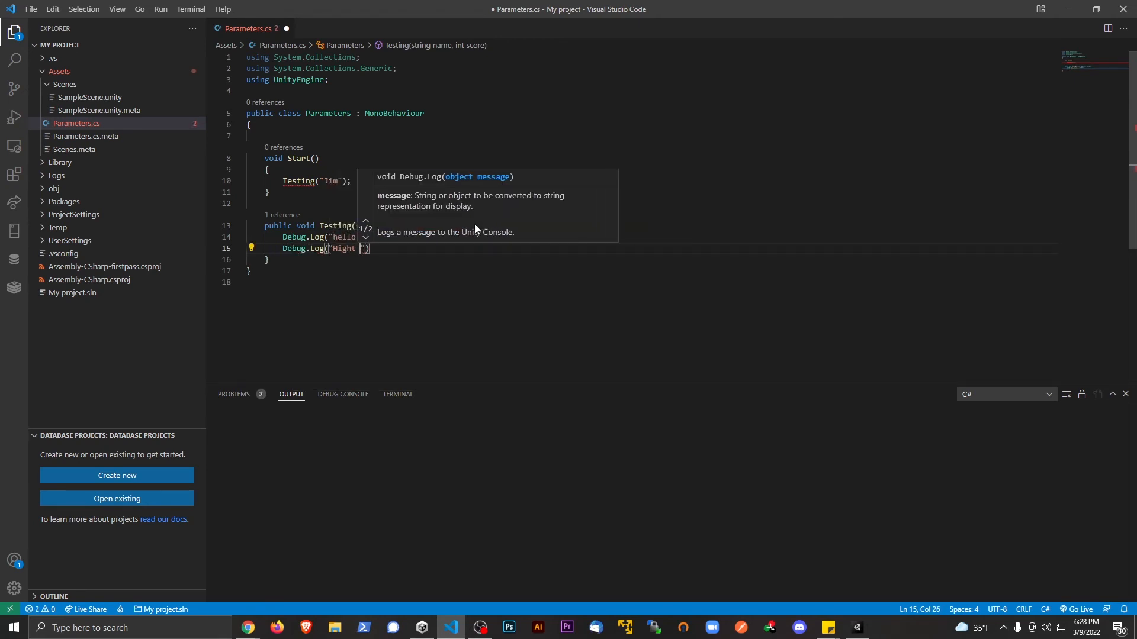
pyautogui.press('Backspace')
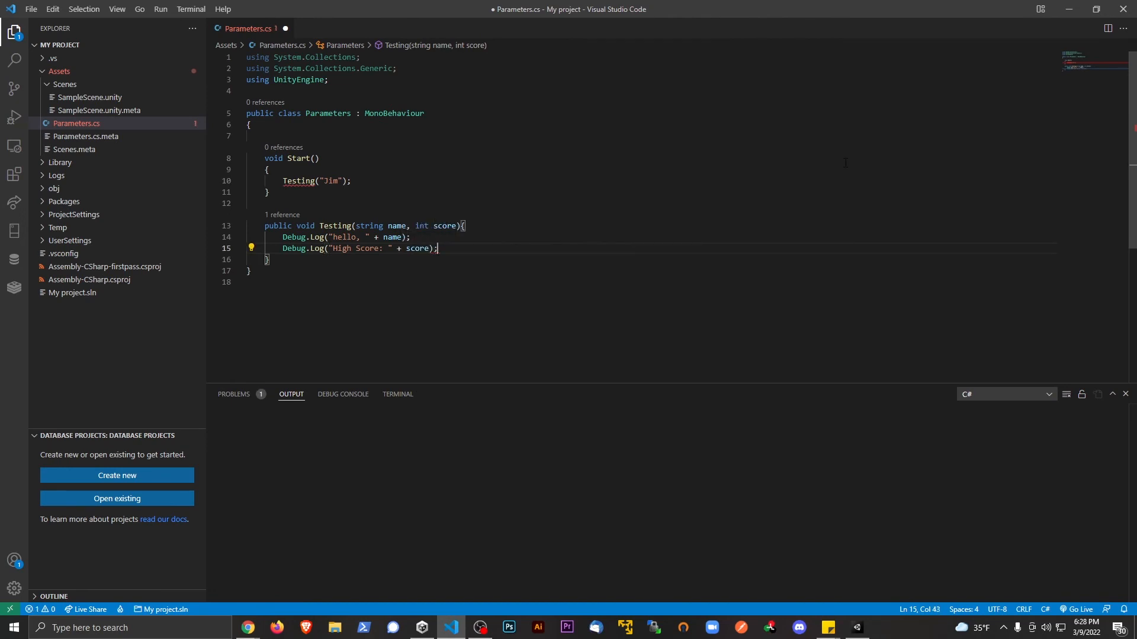
pyautogui.click(341, 180)
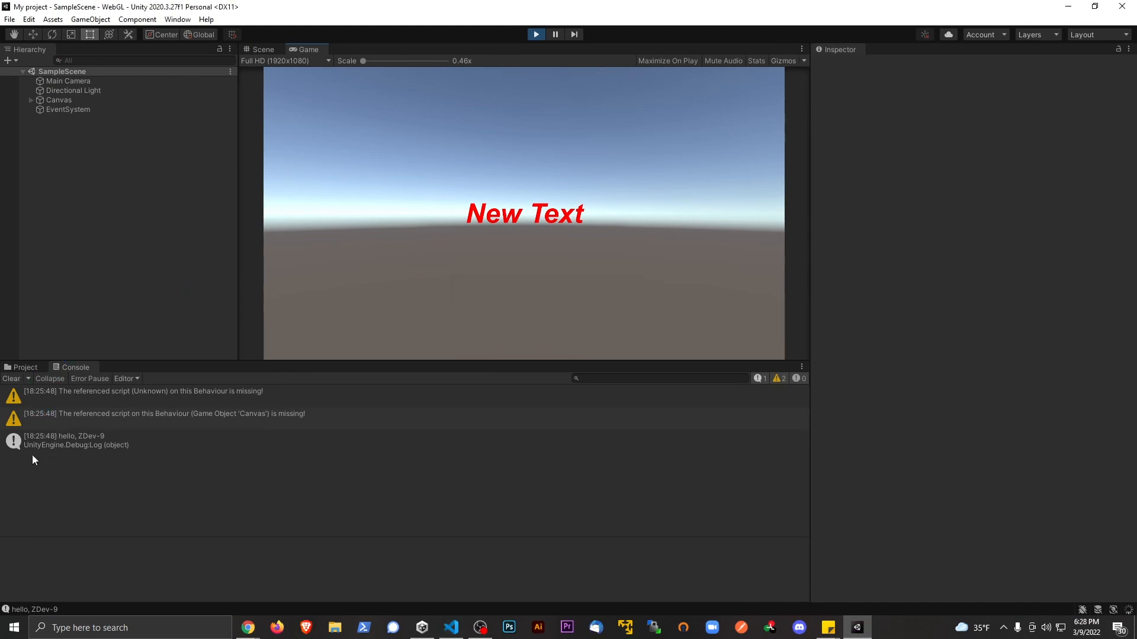
# Rerun the scene so the Console shows "hello, Jim" and "High Score: 87", and inspect the high-score entry.
pyautogui.click(536, 34)
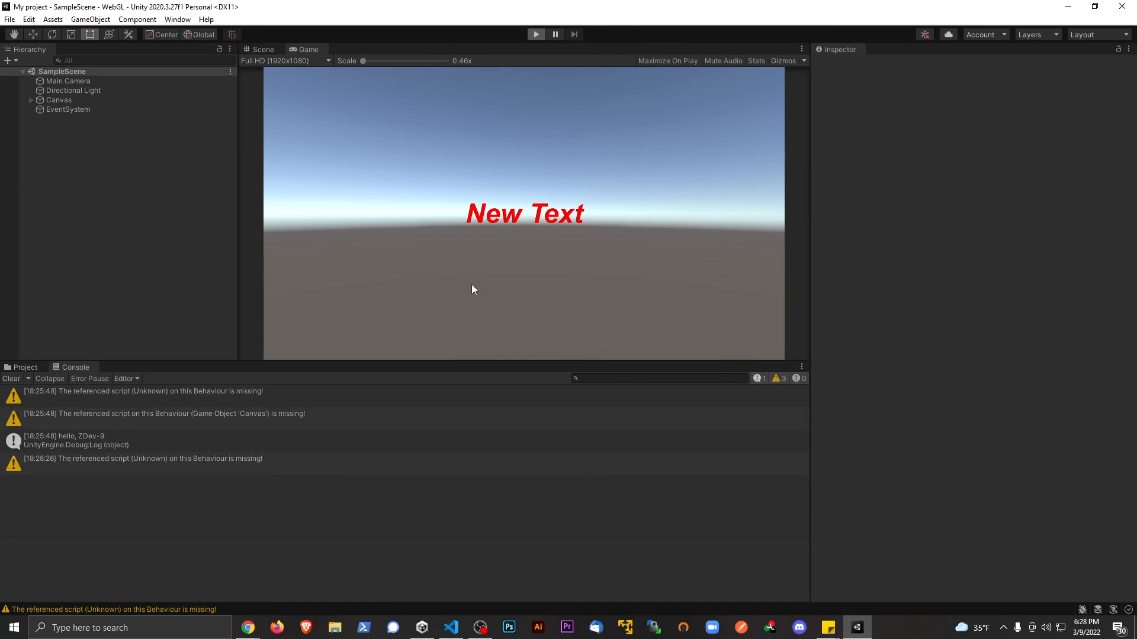
pyautogui.click(536, 34)
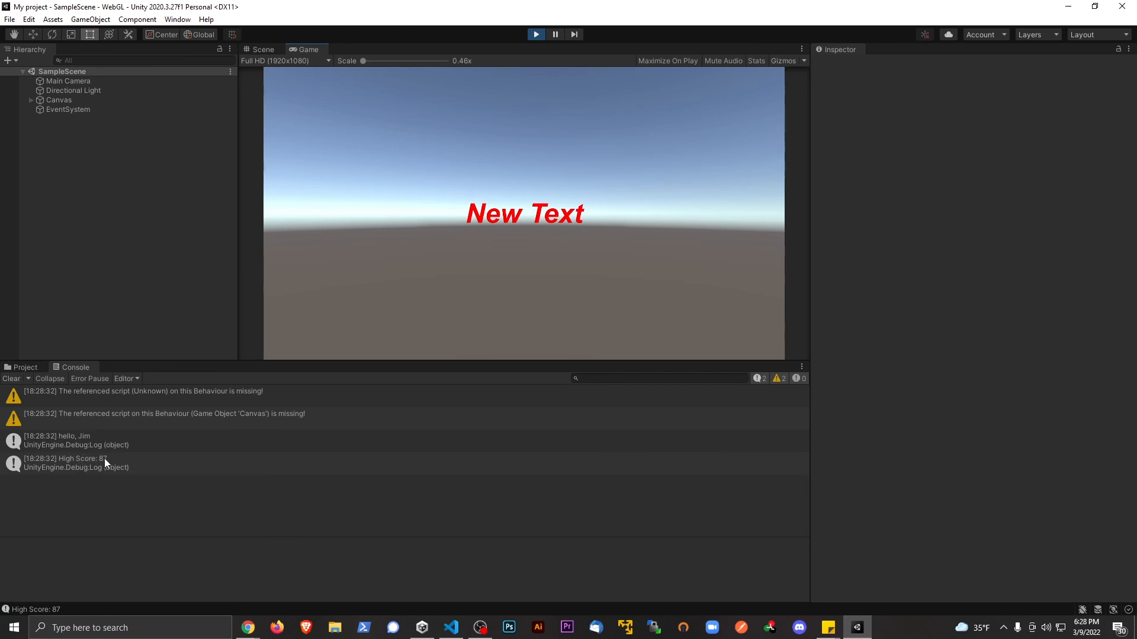
pyautogui.click(478, 628)
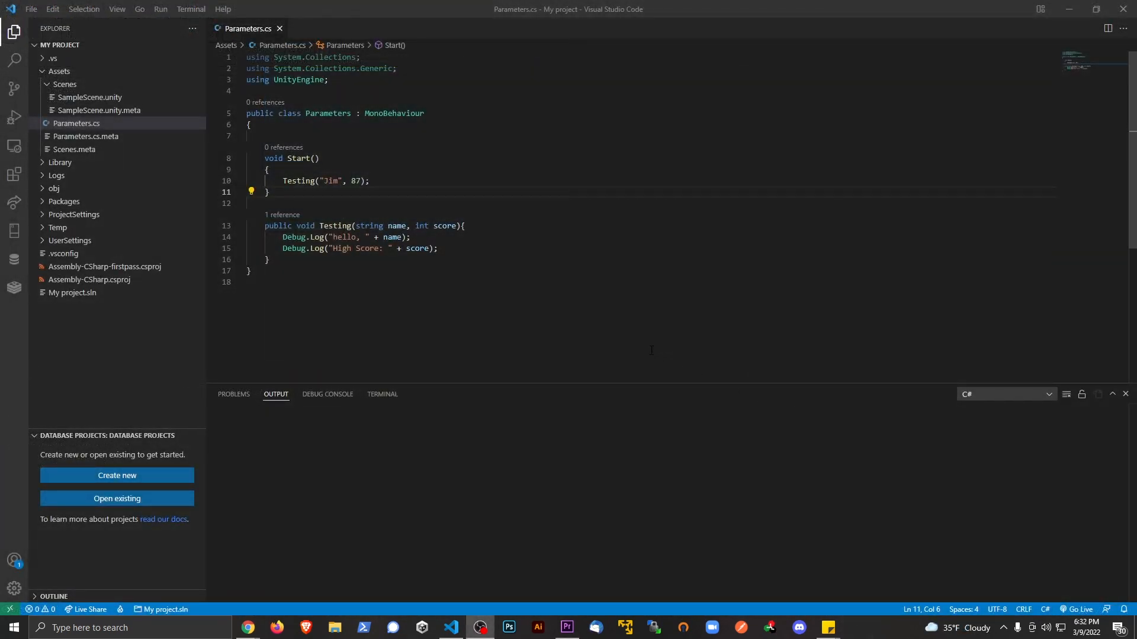
pyautogui.moveTo(552, 289)
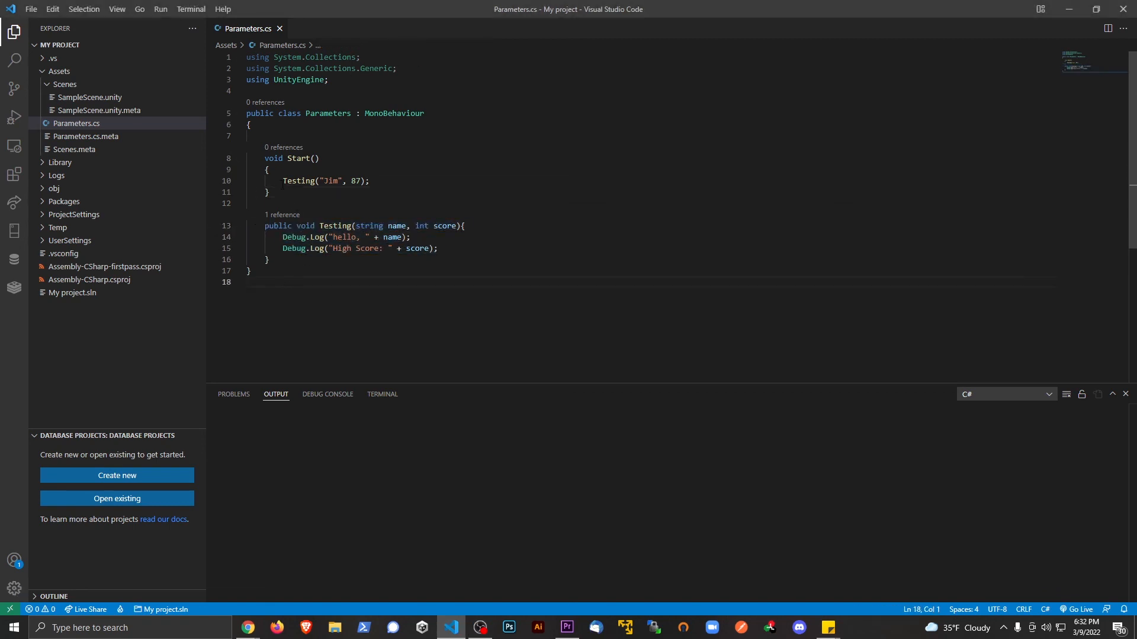
pyautogui.tripleClick(325, 180)
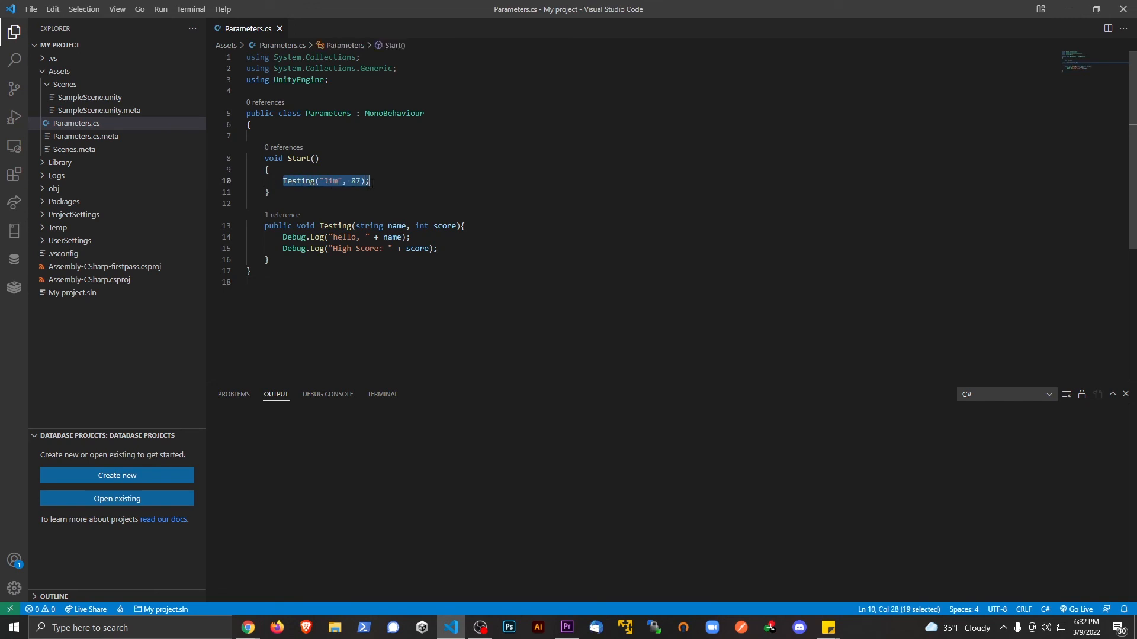
pyautogui.click(369, 180)
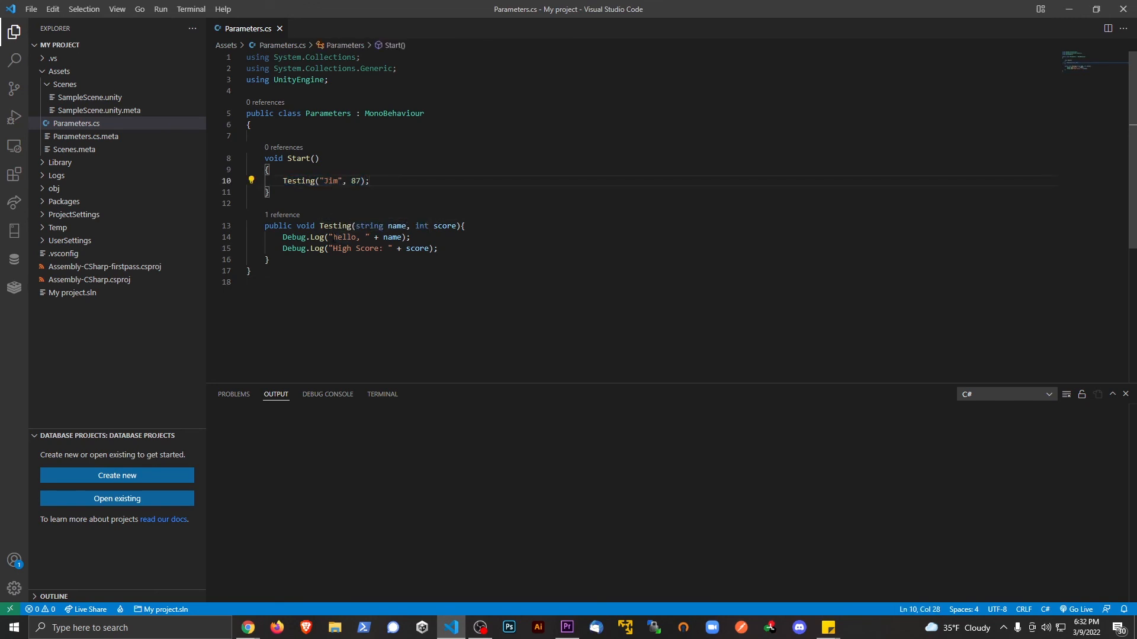
pyautogui.moveTo(368, 225)
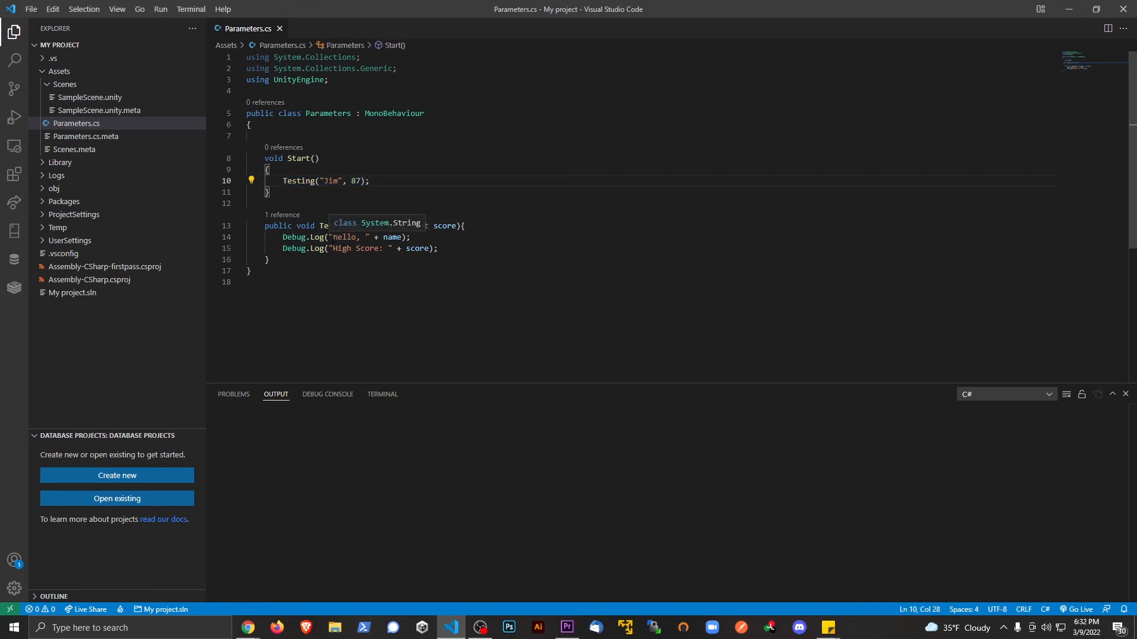